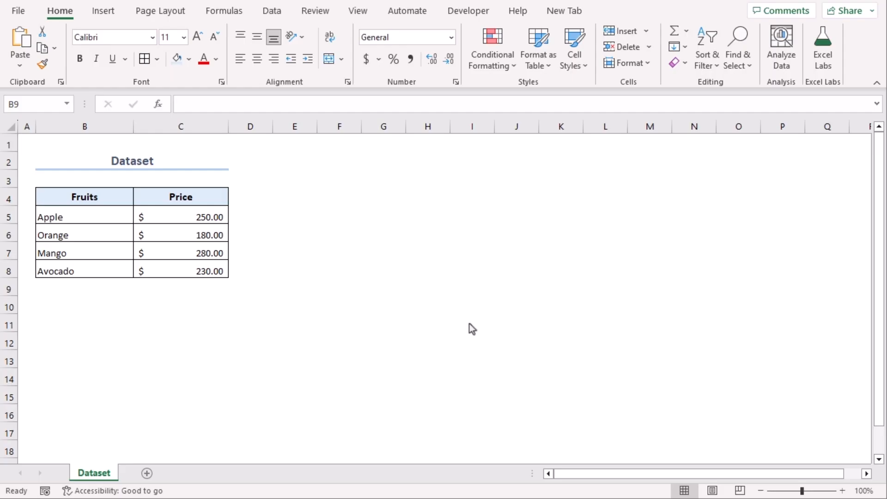
{"action": "mouse_move", "coordinate": [294, 199]}
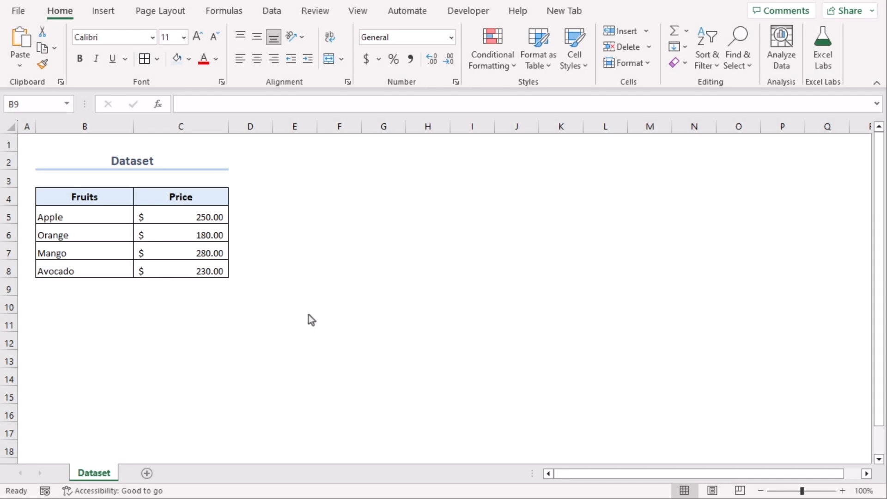
{"action": "mouse_move", "coordinate": [626, 375]}
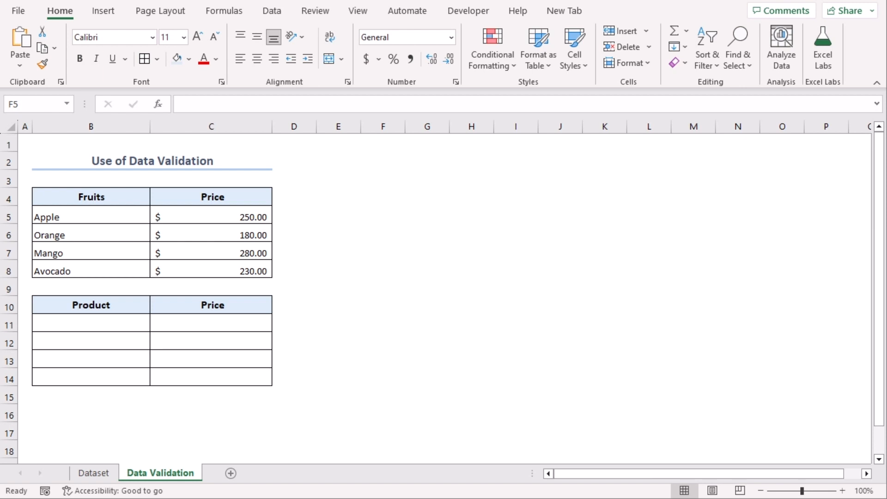
Step: Name the fruit-and-price range Fruit_Price, then select the empty Product cells B11:B14
{"action": "left_click", "coordinate": [383, 214]}
{"action": "type", "text": "ruit"}
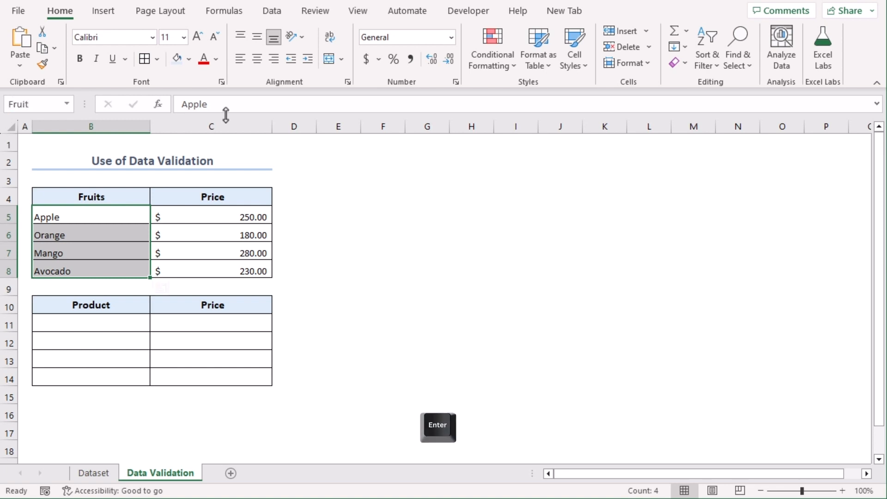
{"action": "left_click", "coordinate": [561, 304]}
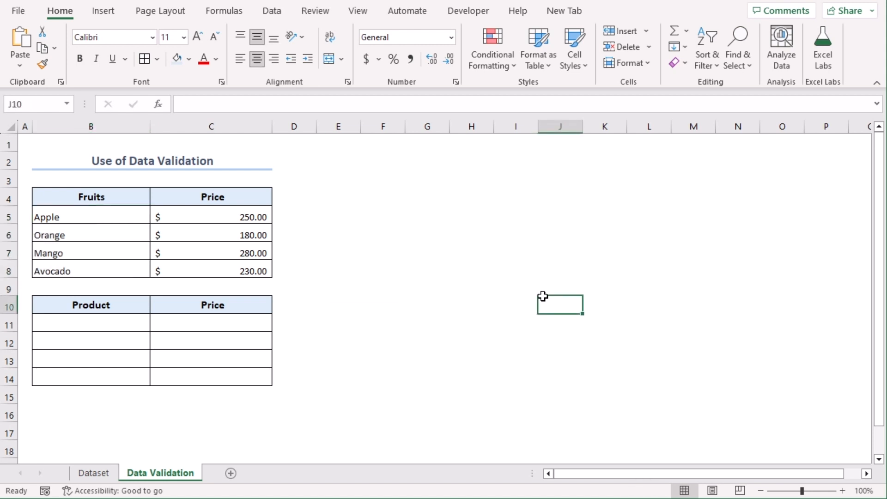
{"action": "mouse_move", "coordinate": [72, 227]}
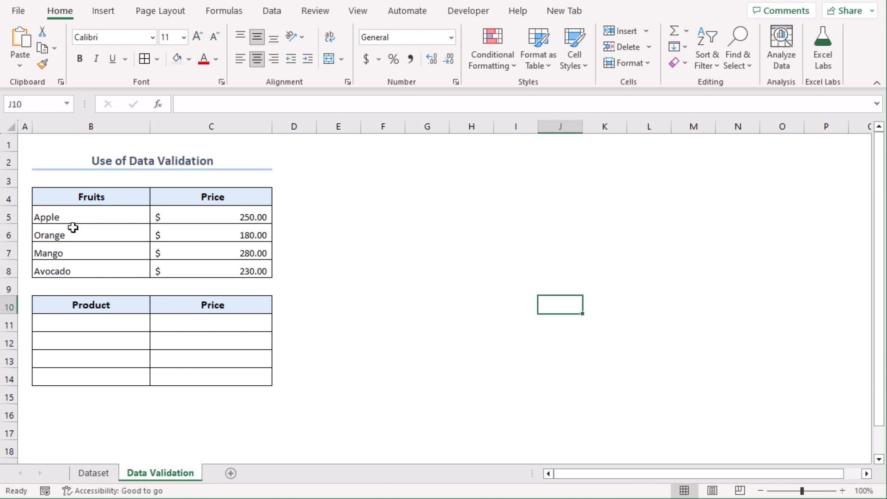
{"action": "mouse_move", "coordinate": [82, 214]}
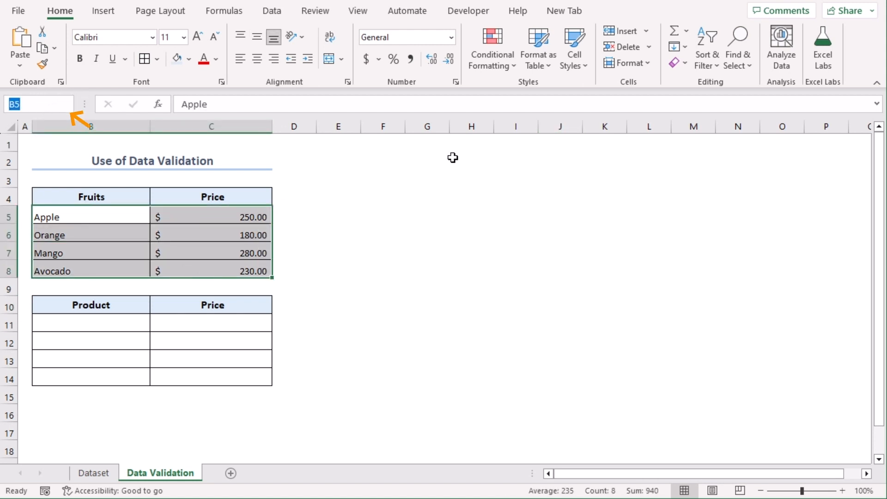
{"action": "type", "text": "Fruit"}
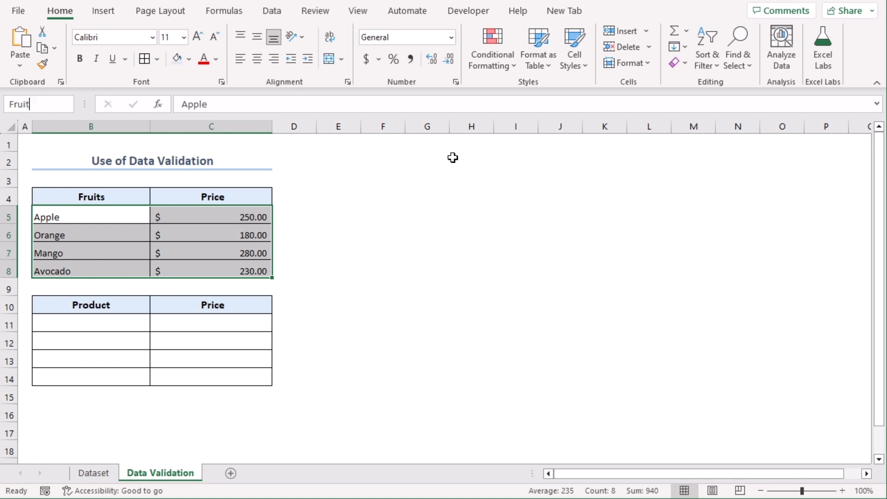
{"action": "type", "text": "_"}
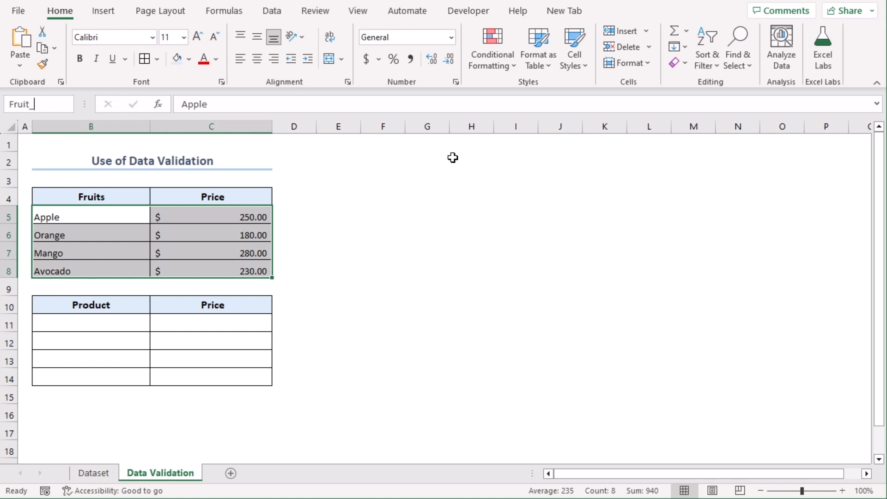
{"action": "key", "text": "Enter"}
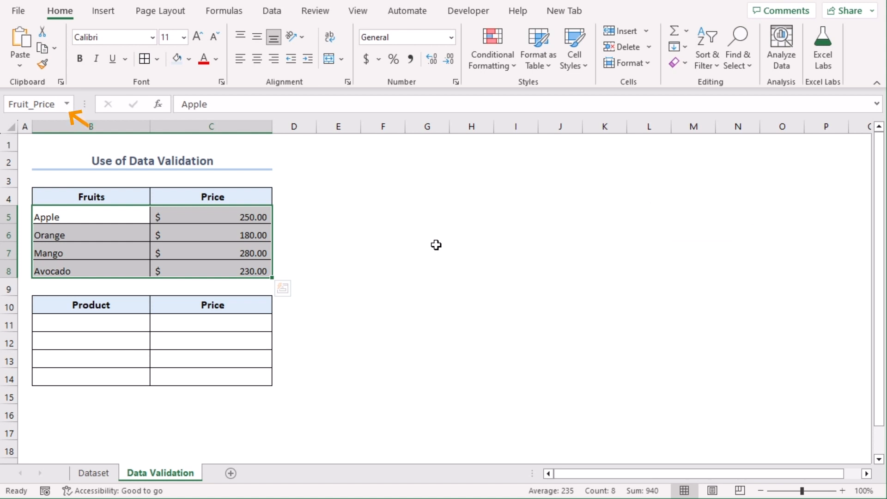
{"action": "left_click", "coordinate": [427, 251]}
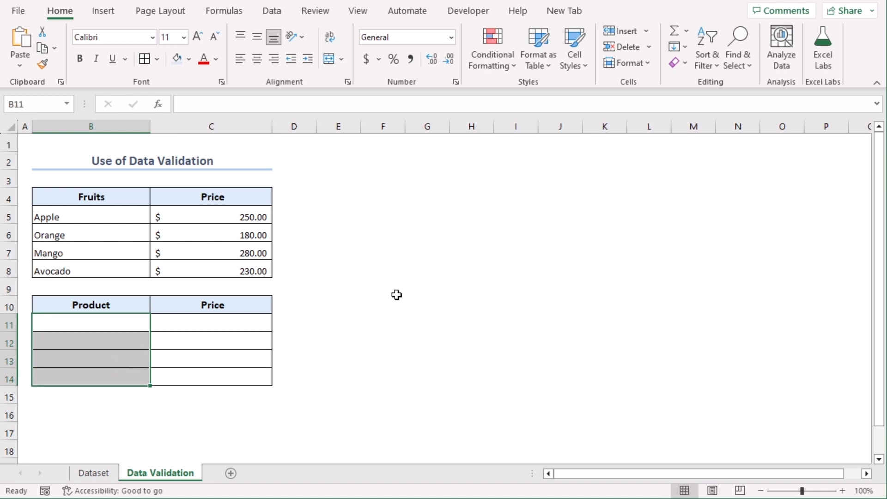
Step: Apply list validation to the Product cells with =fruit as the source
{"action": "left_click", "coordinate": [272, 10]}
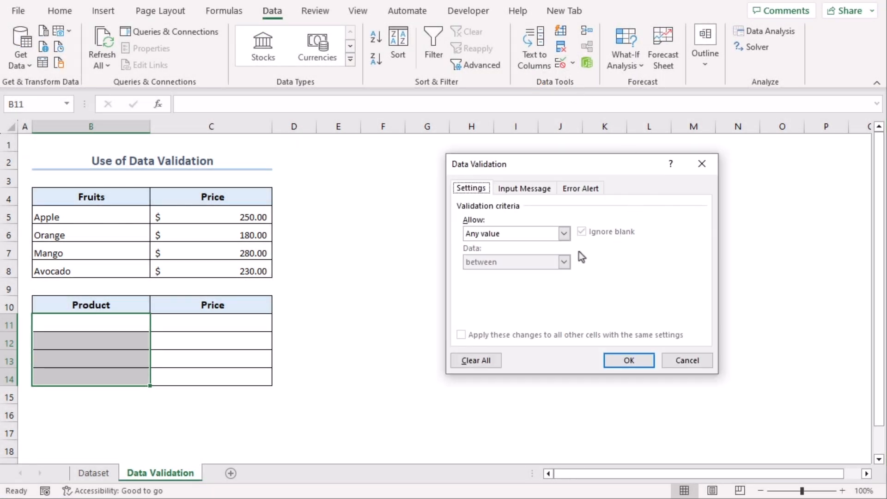
{"action": "left_click", "coordinate": [563, 233]}
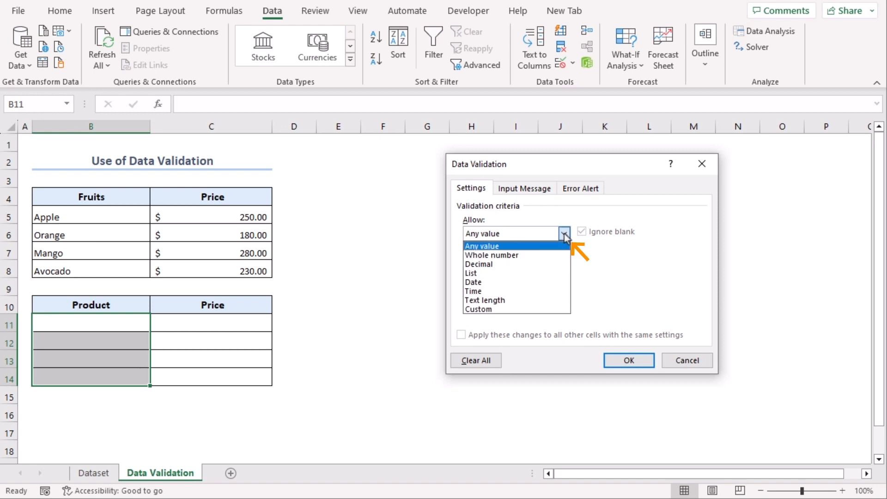
{"action": "mouse_move", "coordinate": [517, 309]}
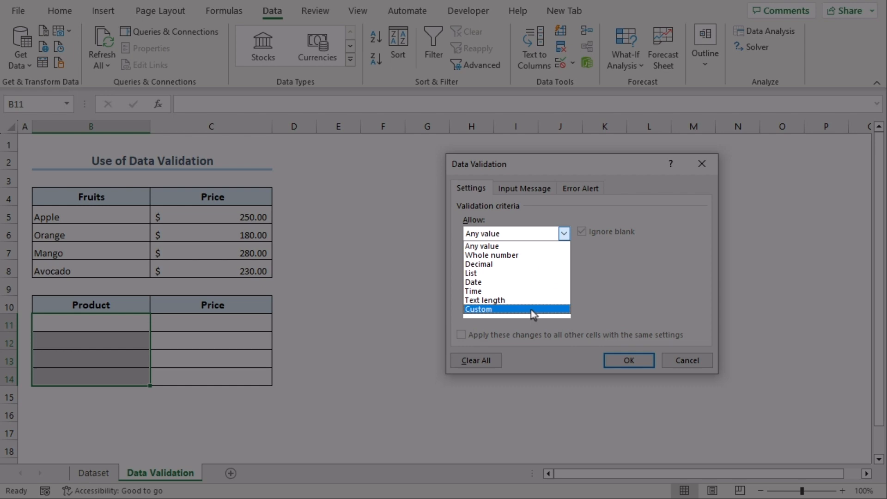
{"action": "mouse_move", "coordinate": [558, 282]}
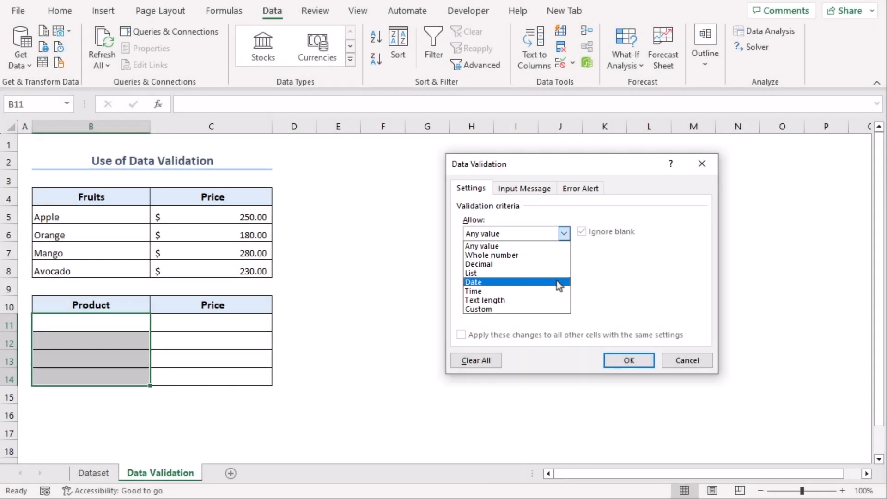
{"action": "mouse_move", "coordinate": [560, 290]}
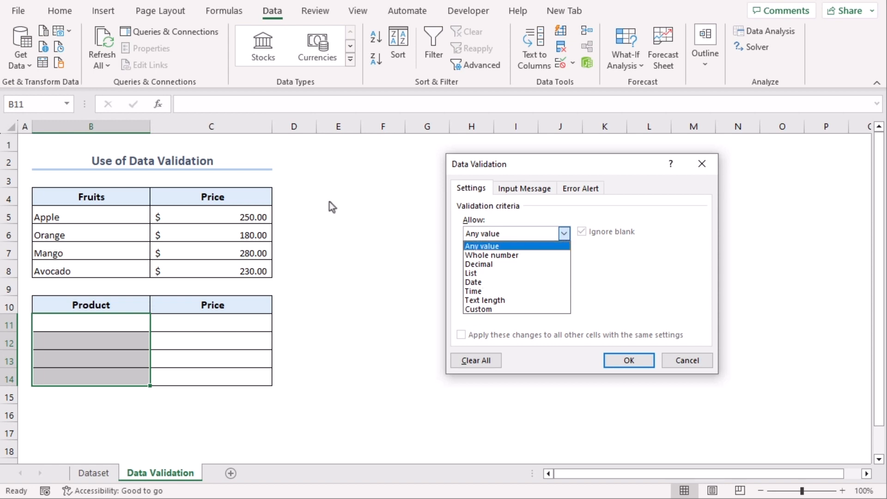
{"action": "mouse_move", "coordinate": [376, 264]}
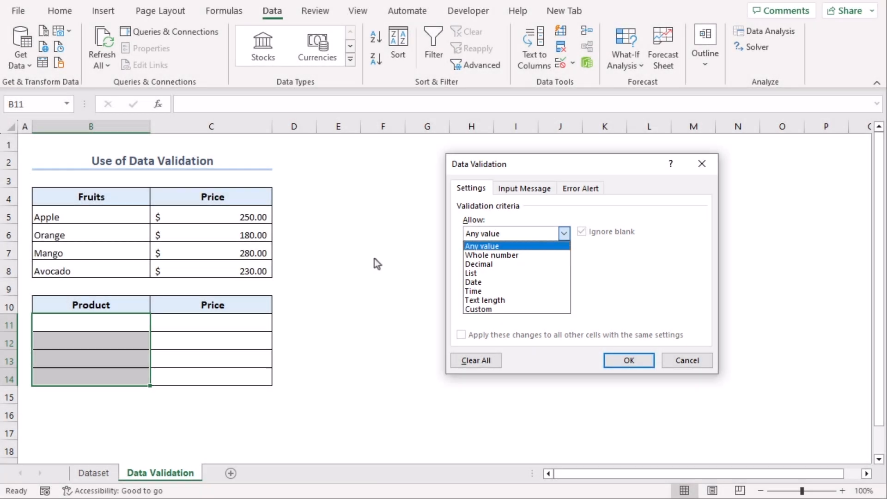
{"action": "left_click", "coordinate": [470, 274]}
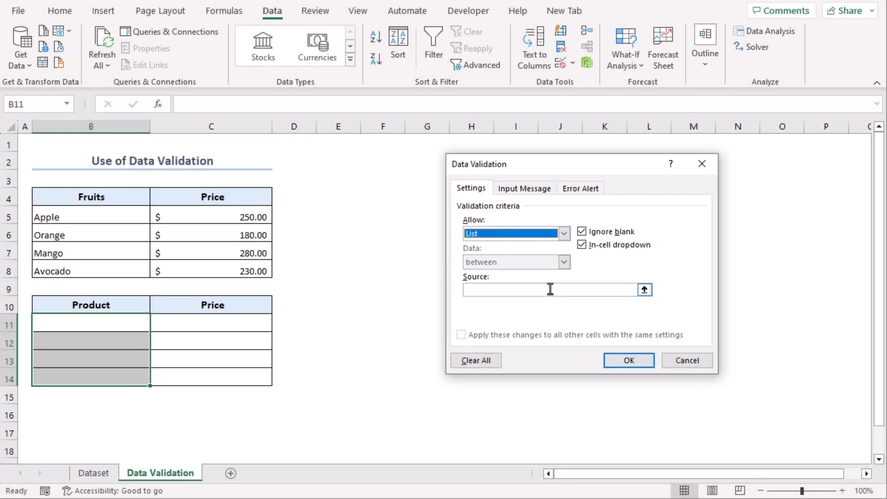
{"action": "left_click", "coordinate": [549, 290]}
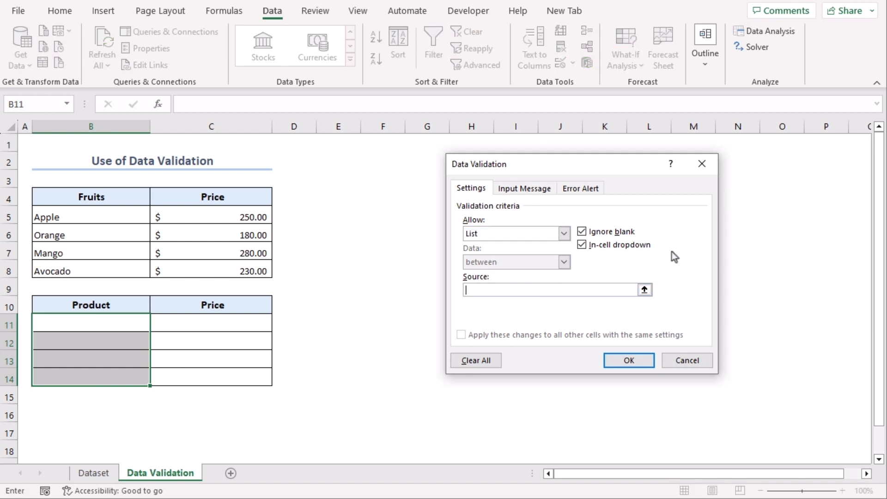
{"action": "type", "text": "=fruit"}
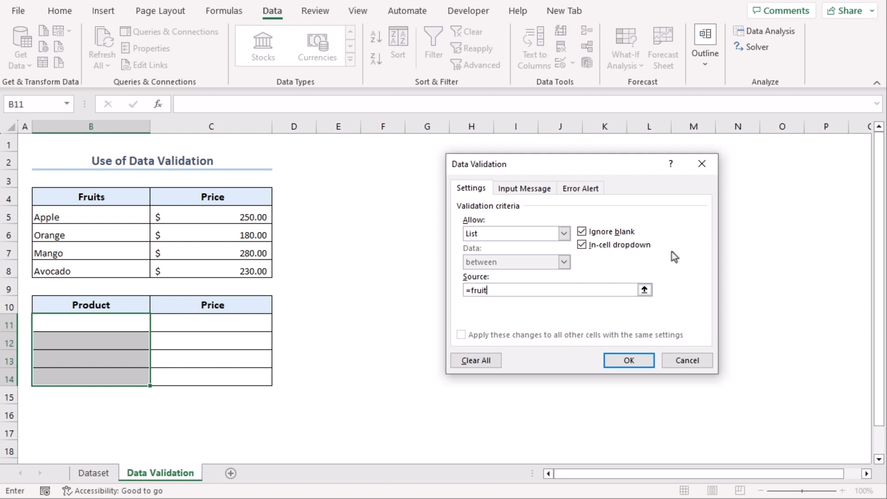
{"action": "mouse_move", "coordinate": [493, 316]}
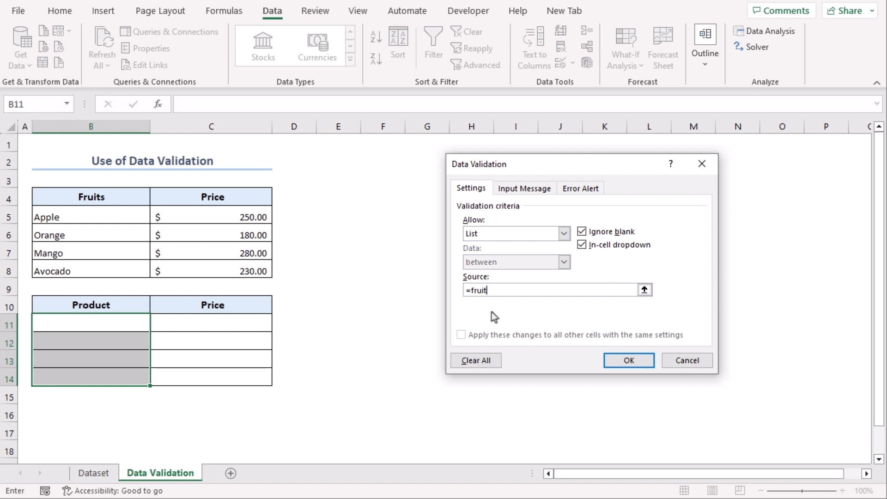
{"action": "mouse_move", "coordinate": [542, 355]}
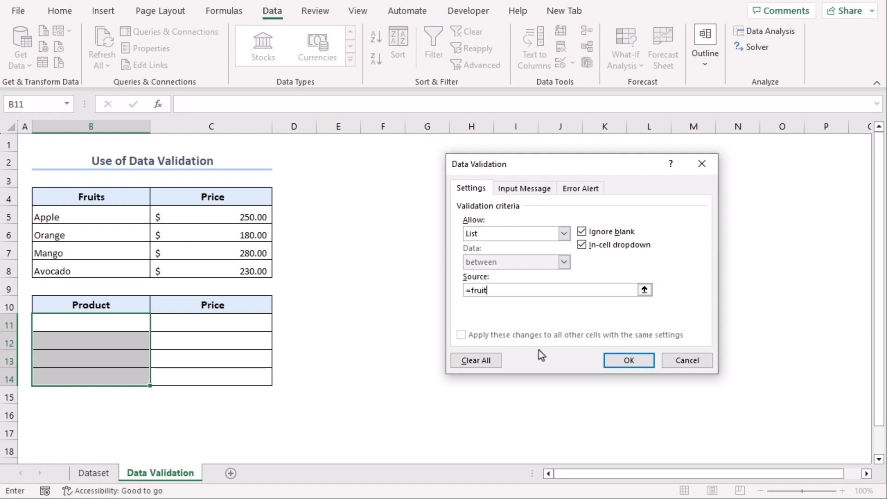
{"action": "left_click", "coordinate": [628, 359]}
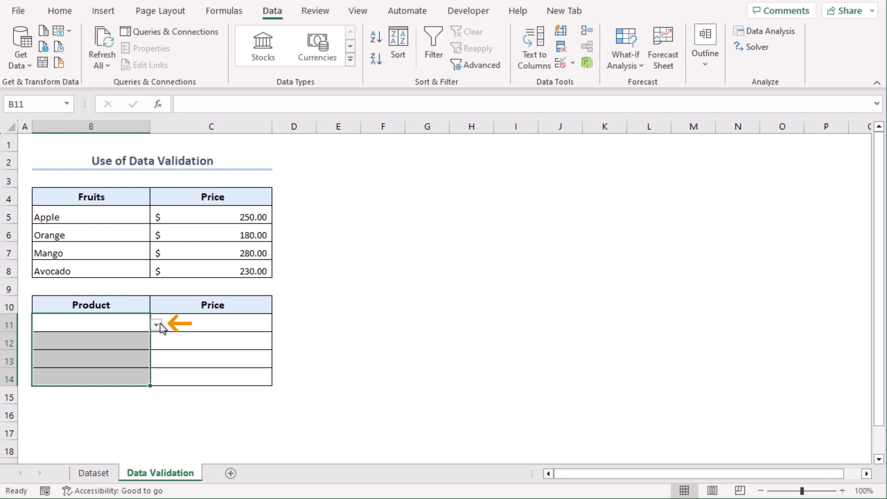
Step: Pick Apple, Orange, Mango and Avocado for Product cells B11 to B14
{"action": "left_click", "coordinate": [155, 342]}
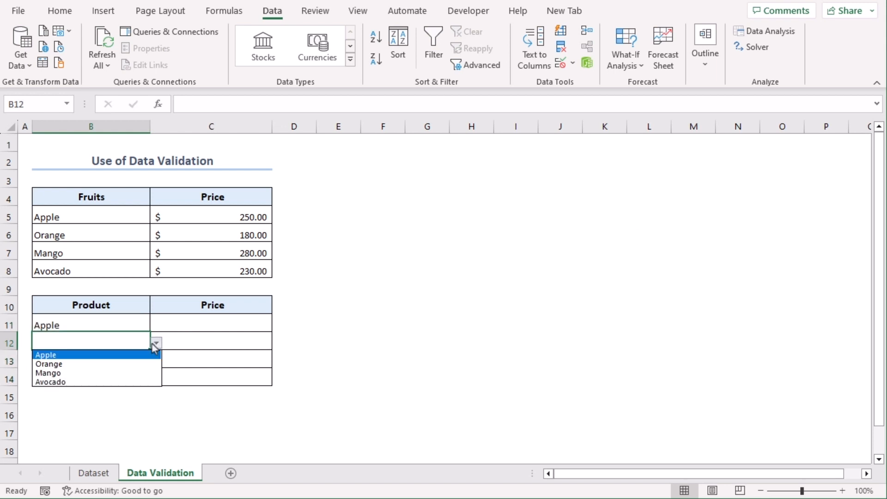
{"action": "left_click", "coordinate": [49, 364]}
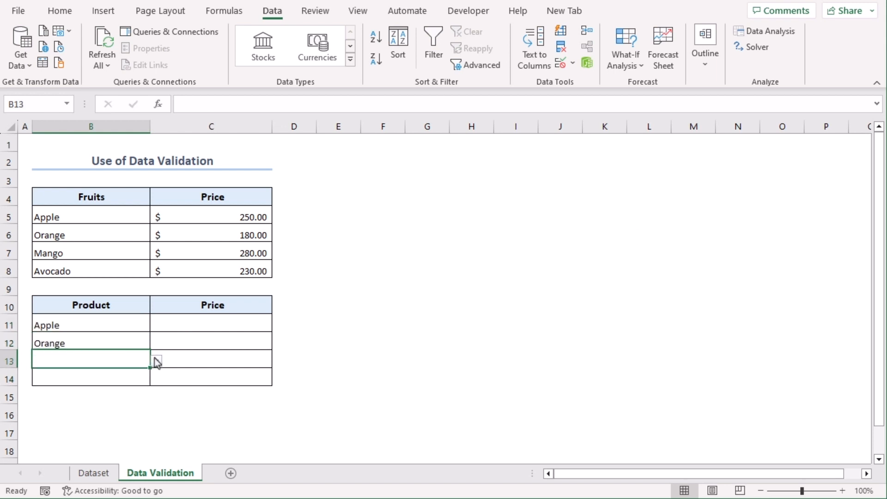
{"action": "type", "text": "Mango"}
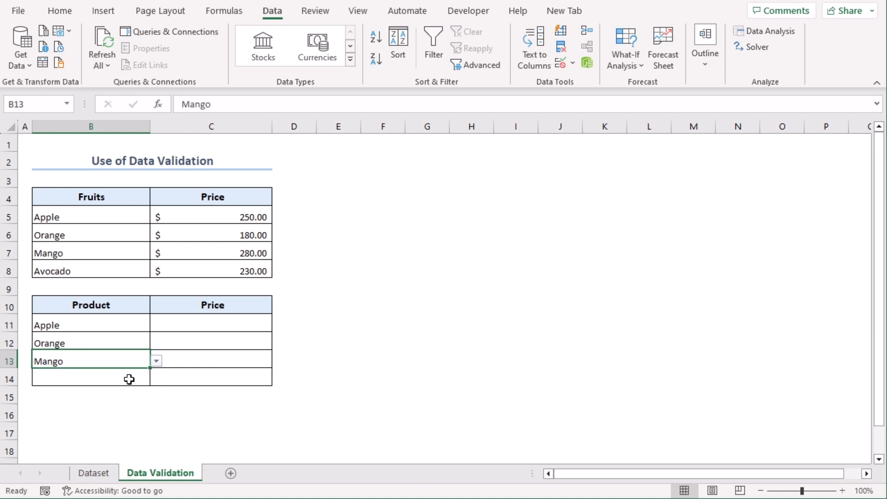
{"action": "left_click", "coordinate": [91, 378]}
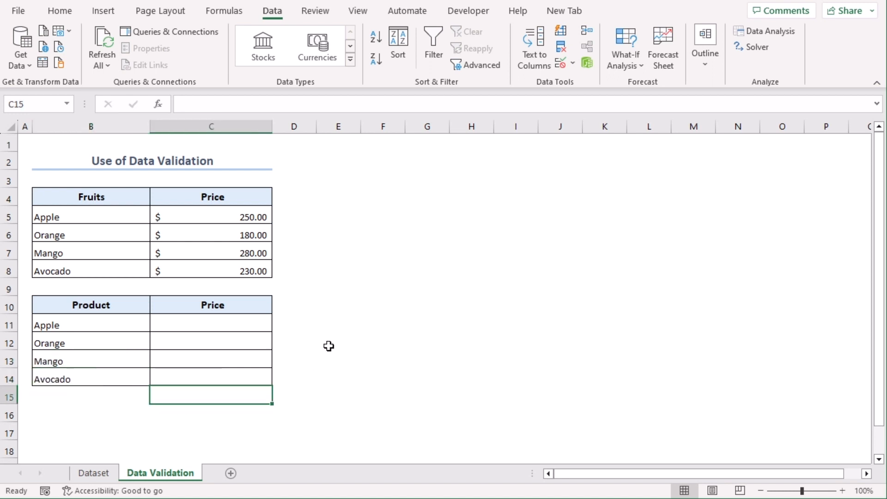
{"action": "mouse_move", "coordinate": [236, 315]}
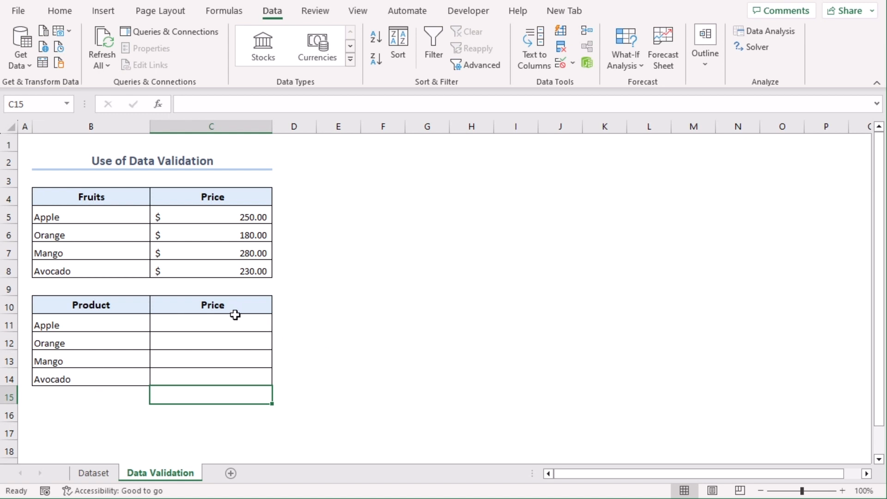
{"action": "mouse_move", "coordinate": [167, 330]}
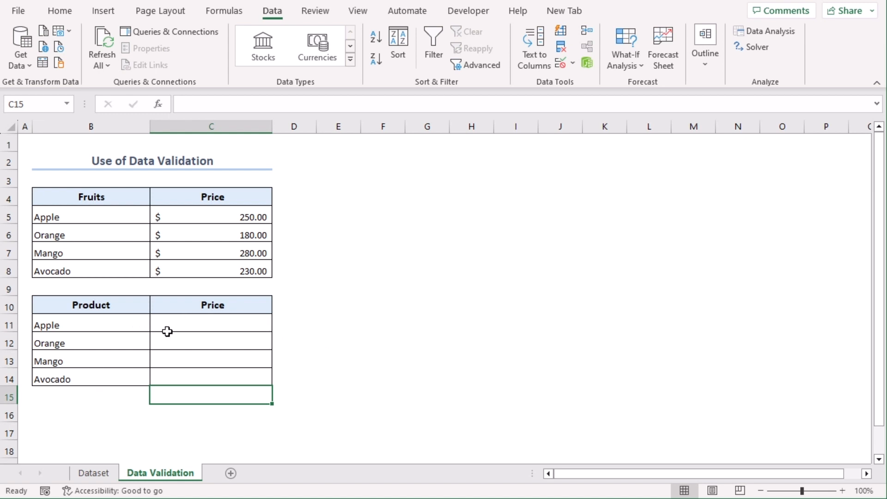
Step: Enter =LOOKUP(B11,Fruit_Price) in C11 so Apple's price shows $250.00
{"action": "left_click", "coordinate": [210, 324]}
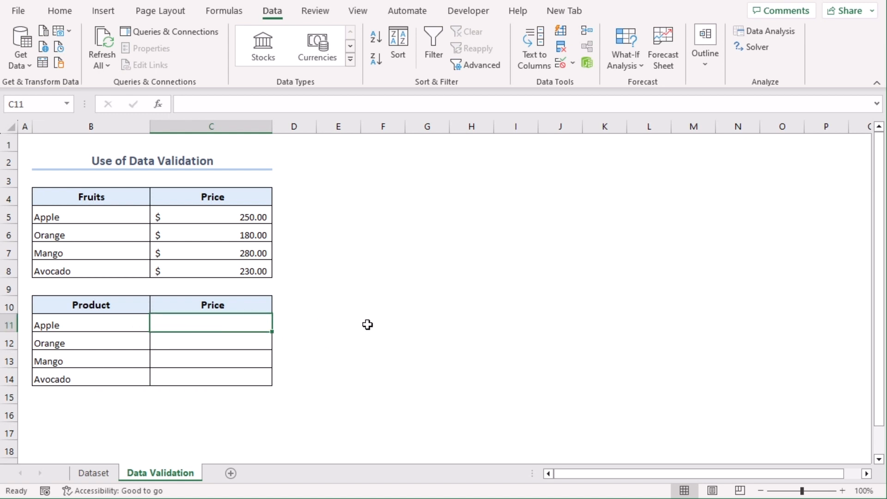
{"action": "type", "text": "="}
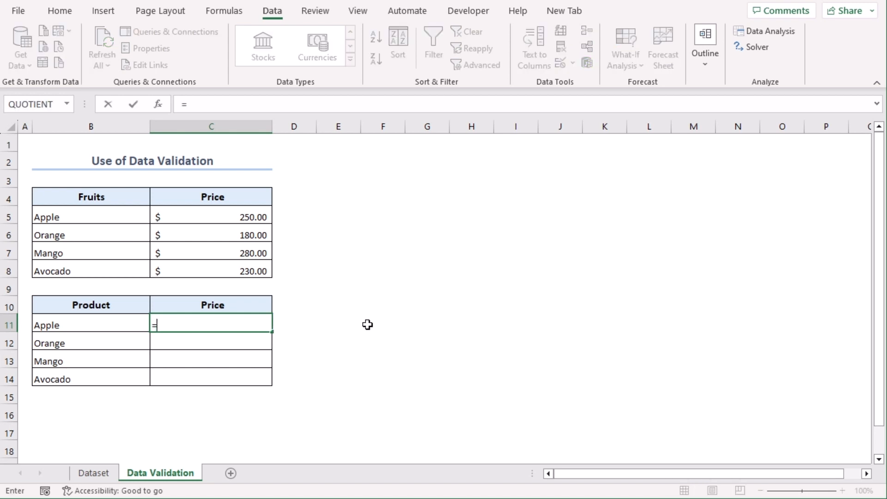
{"action": "type", "text": "looku"}
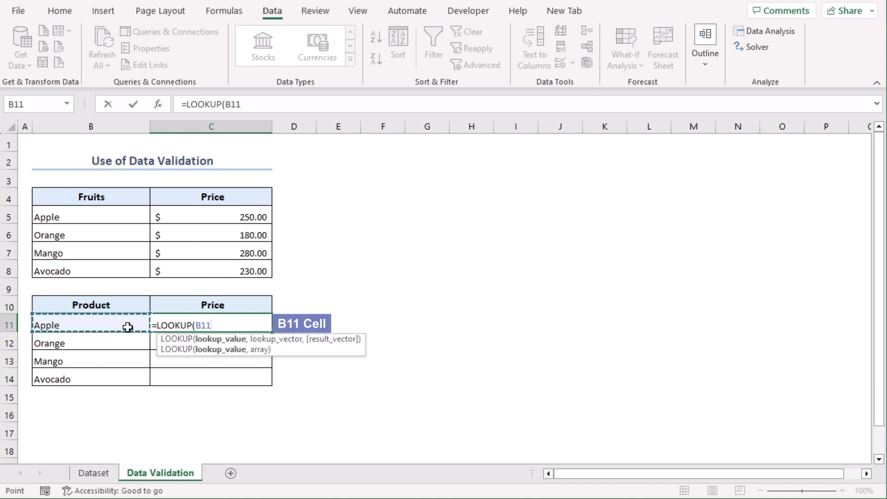
{"action": "type", "text": ","}
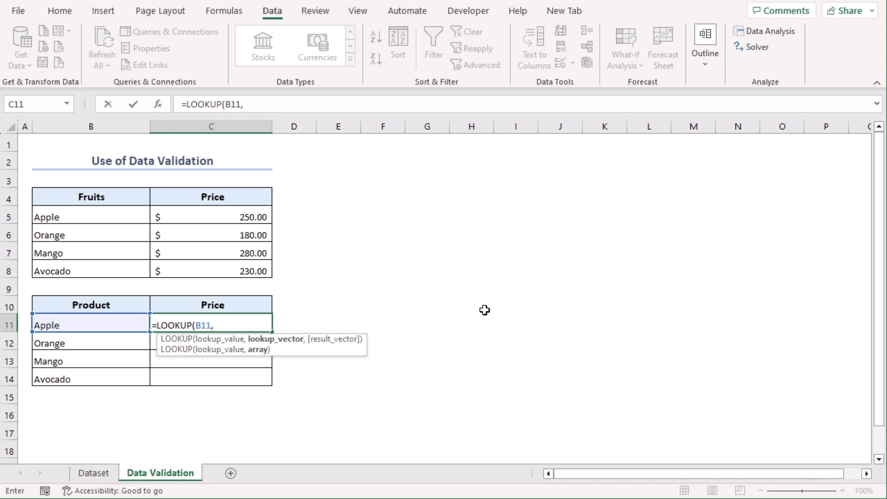
{"action": "type", "text": "frui"}
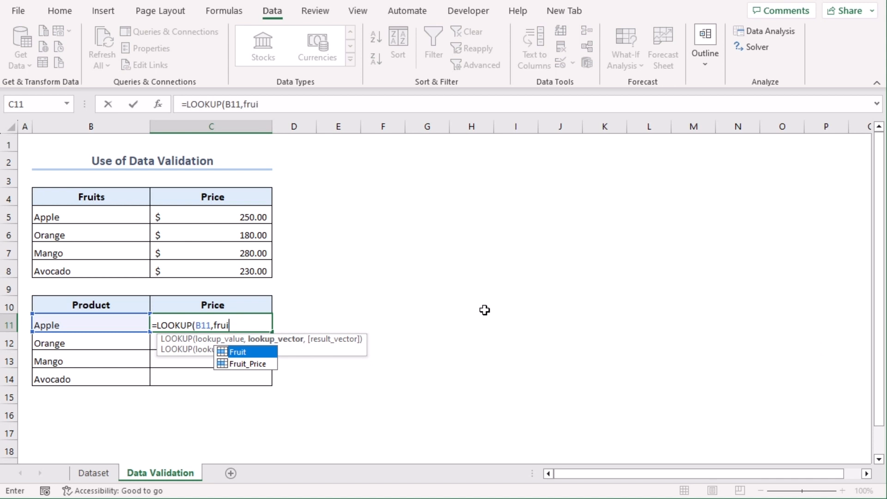
{"action": "key", "text": "Tab"}
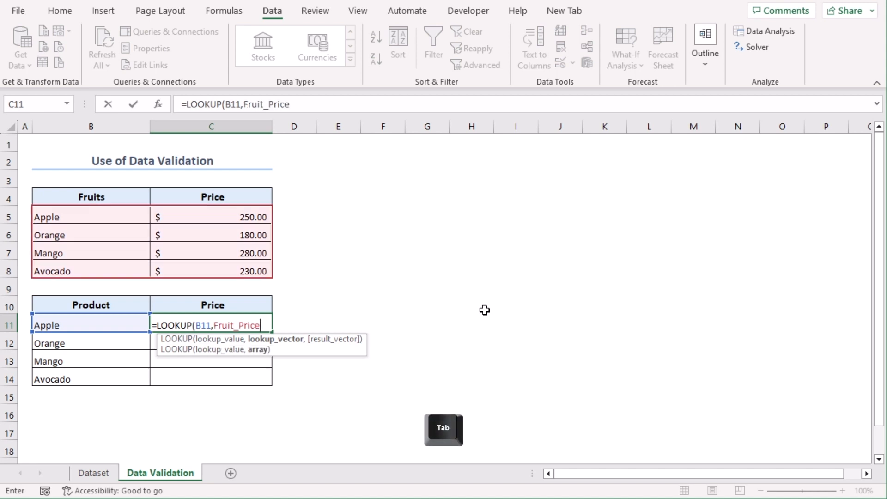
{"action": "type", "text": ")"}
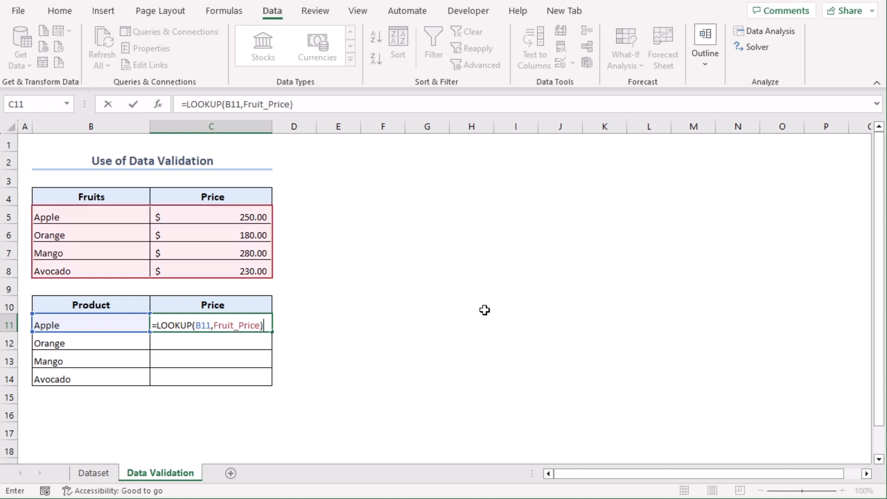
{"action": "key", "text": "Return"}
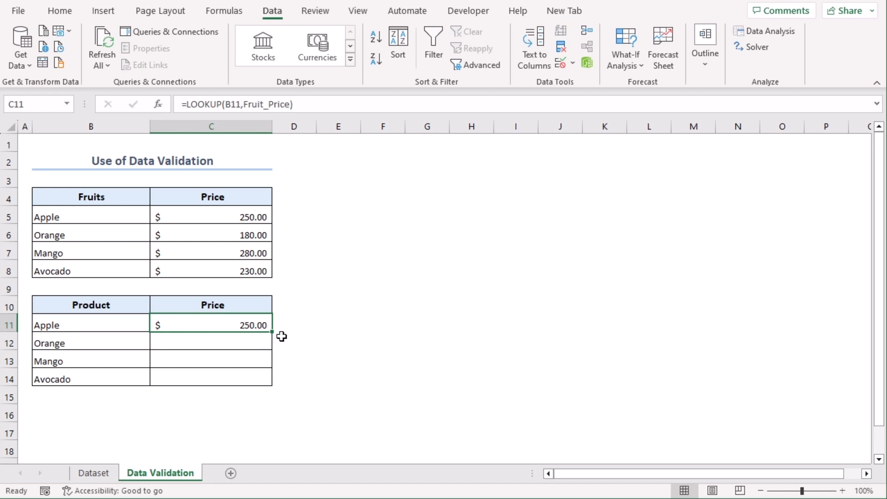
{"action": "mouse_move", "coordinate": [273, 332]}
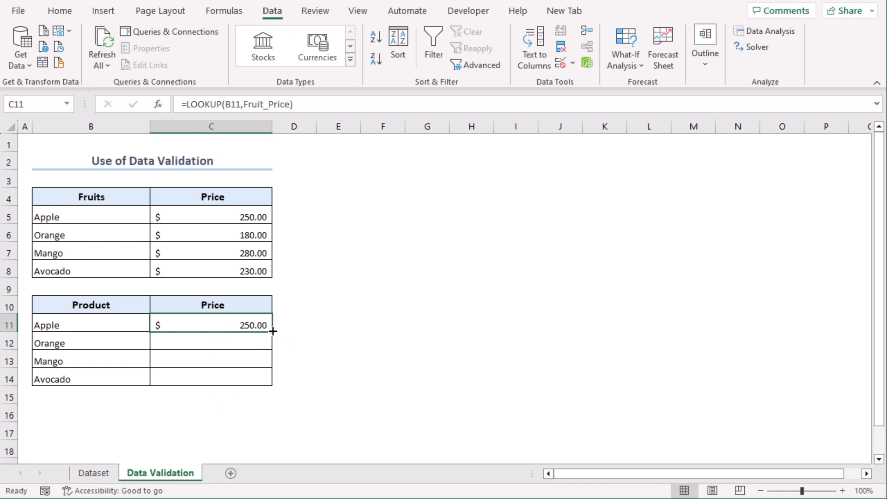
Step: Fill the LOOKUP formula down to C14 and compare Mango and Avocado against their source prices
{"action": "double_click", "coordinate": [272, 332]}
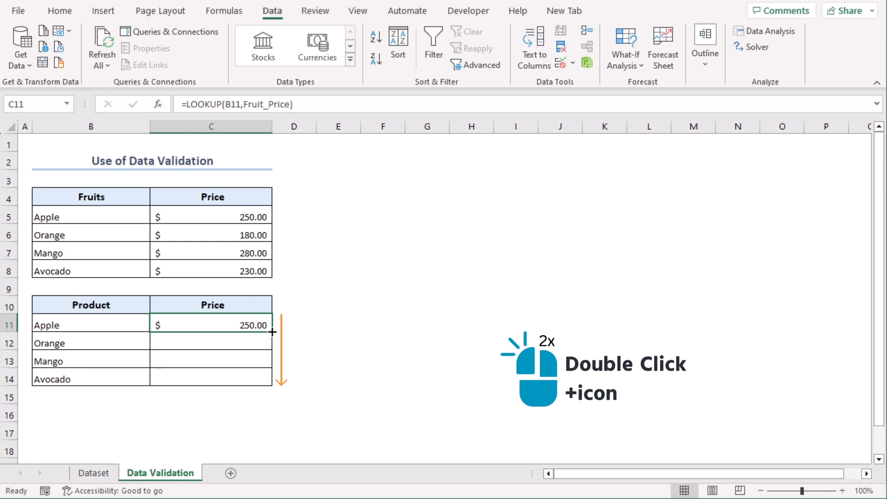
{"action": "double_click", "coordinate": [272, 332]}
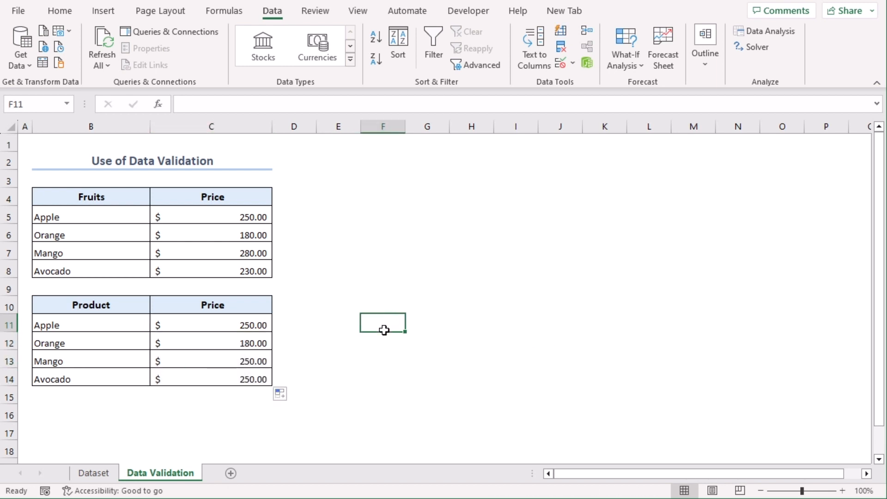
{"action": "mouse_move", "coordinate": [489, 275]}
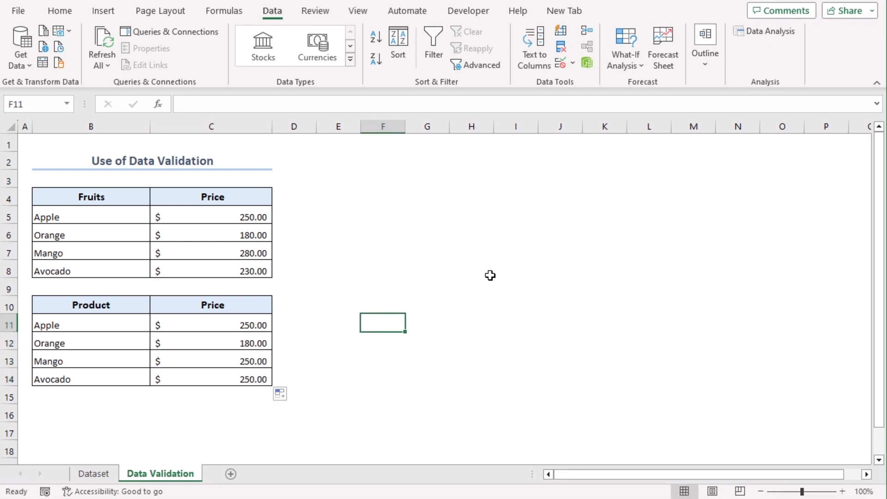
{"action": "left_click", "coordinate": [90, 253]}
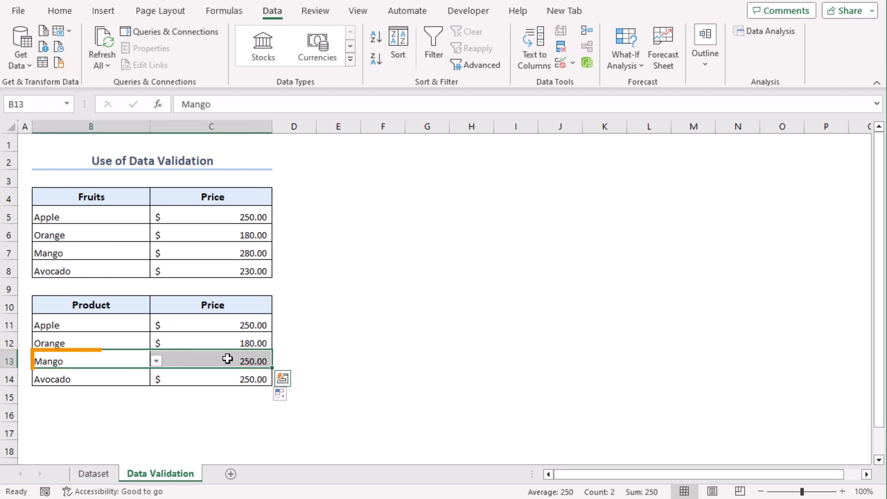
{"action": "left_click", "coordinate": [91, 271]}
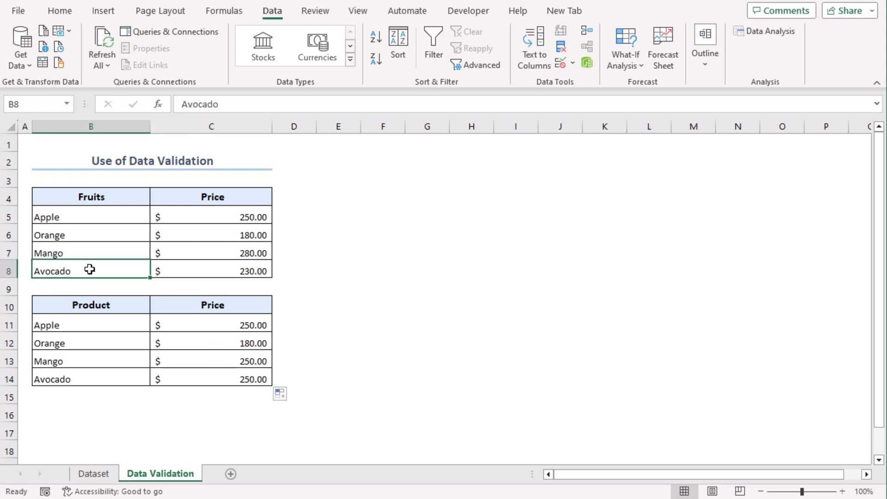
{"action": "left_click", "coordinate": [226, 271]}
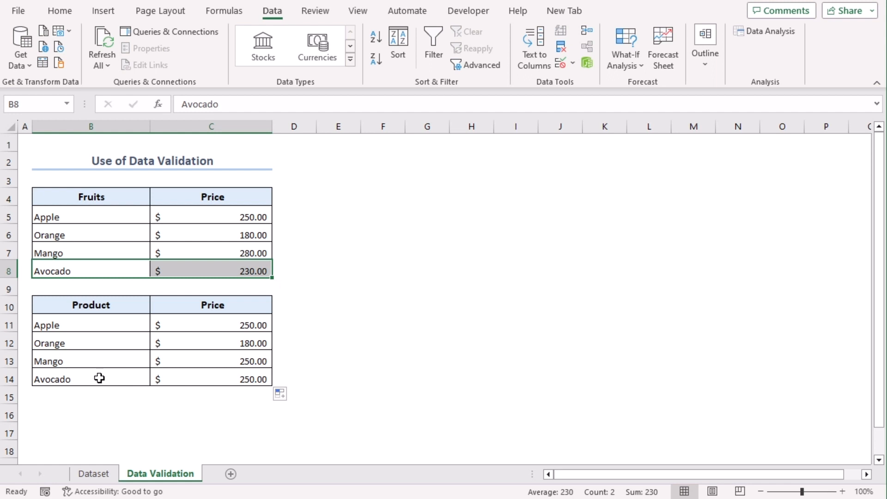
{"action": "left_click", "coordinate": [90, 379]}
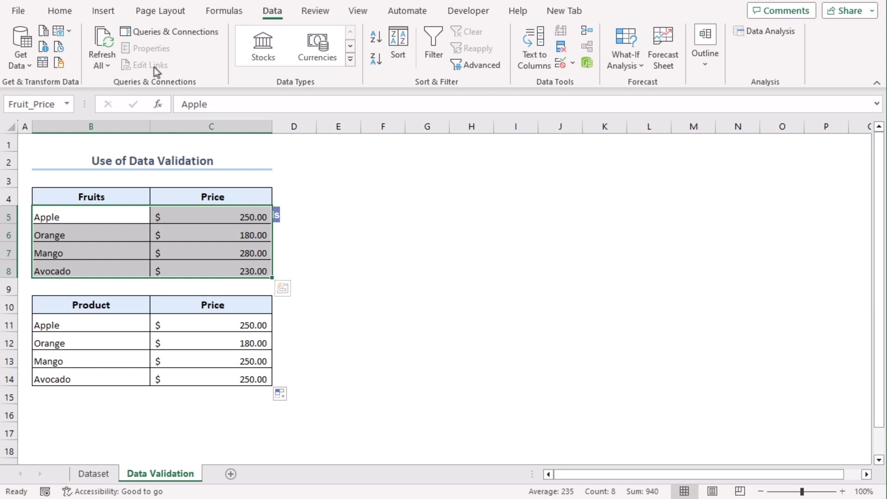
{"action": "left_click", "coordinate": [60, 10]}
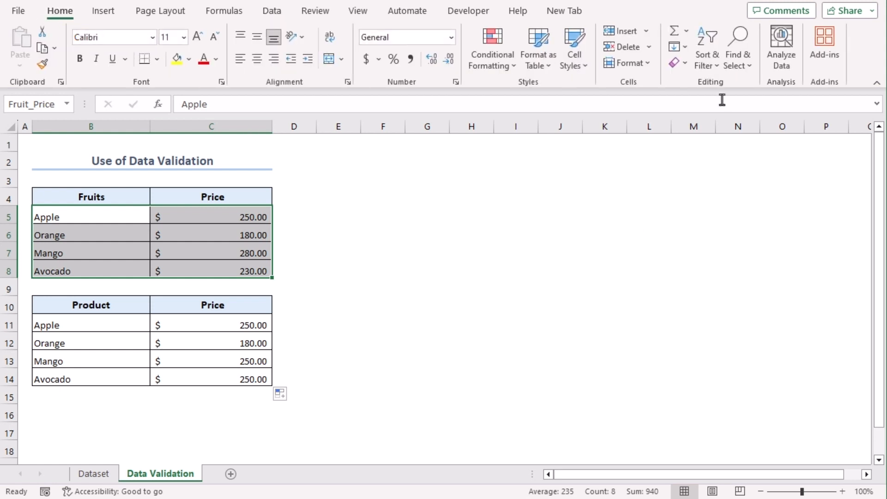
{"action": "left_click", "coordinate": [706, 48]}
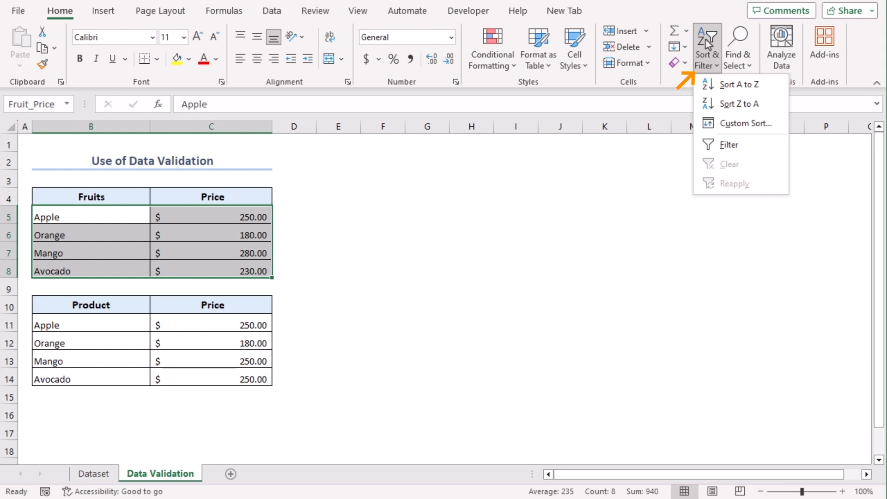
{"action": "left_click", "coordinate": [737, 84]}
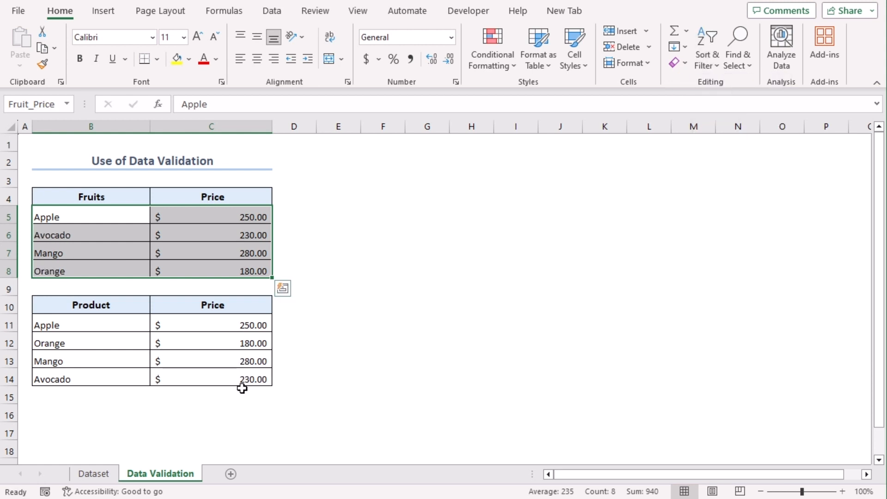
{"action": "left_click", "coordinate": [92, 362]}
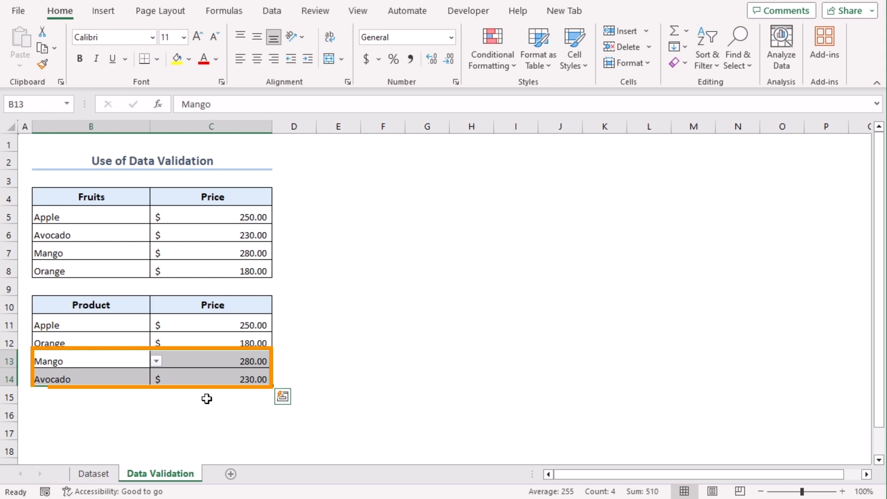
{"action": "left_click", "coordinate": [338, 324]}
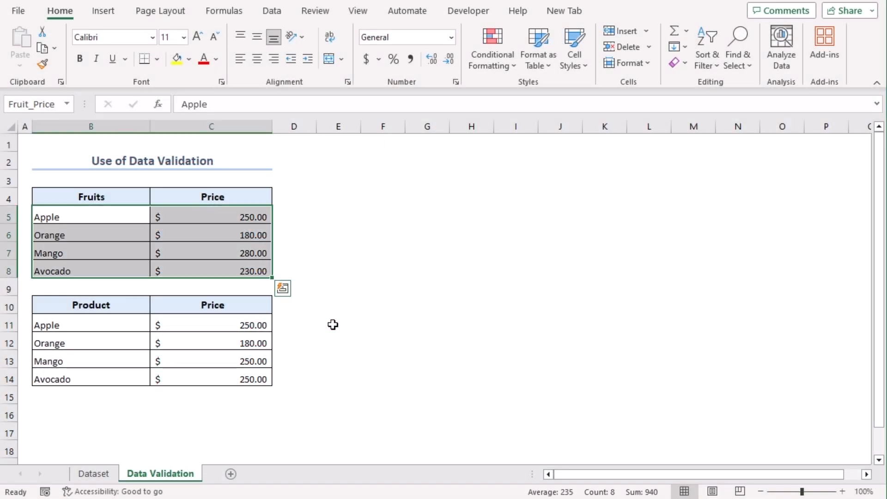
{"action": "left_click", "coordinate": [211, 325]}
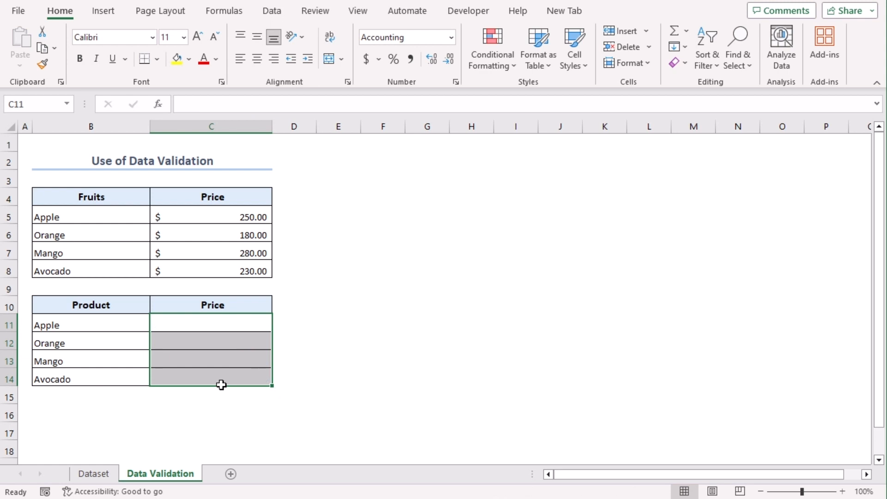
Step: Enter =VLOOKUP(B11,Fruit_Price,2,FALSE) in C11 so Apple's price shows $250.00
{"action": "left_click", "coordinate": [211, 324]}
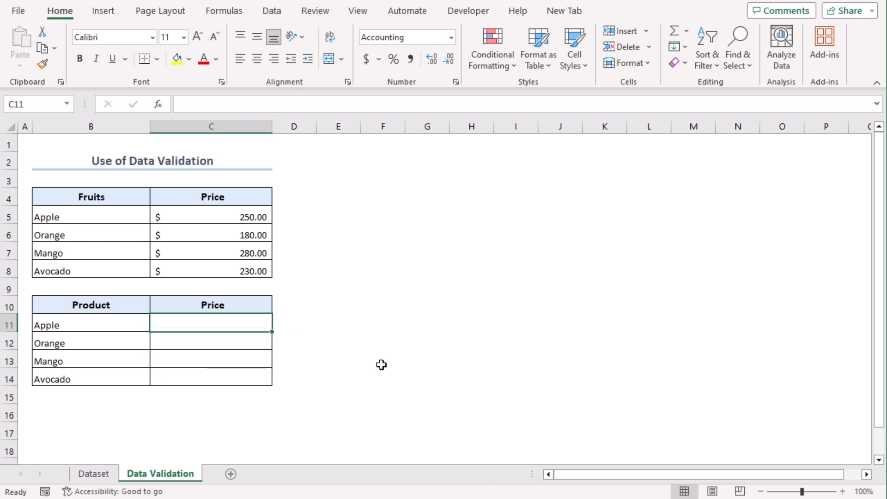
{"action": "type", "text": "=vloo"}
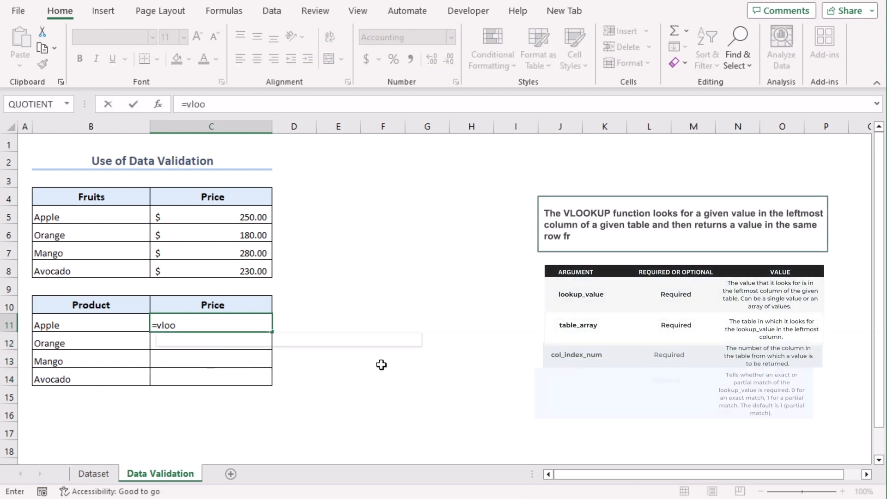
{"action": "type", "text": "KUP("}
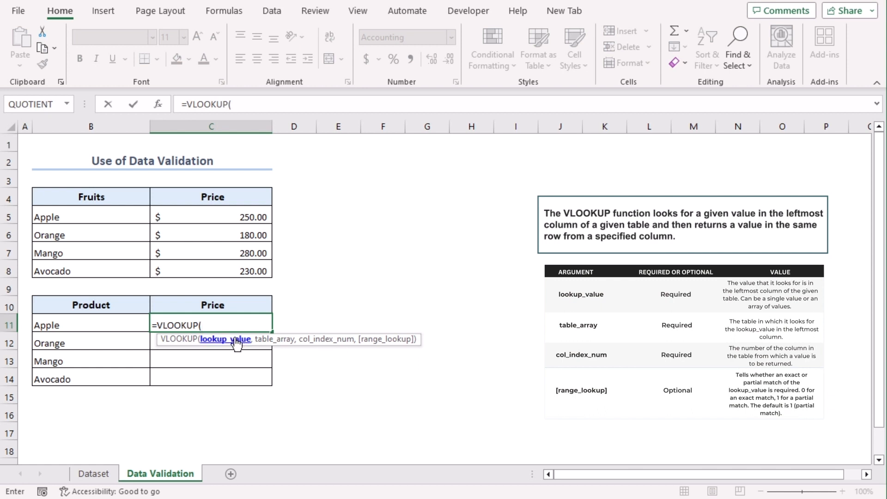
{"action": "mouse_move", "coordinate": [101, 324]}
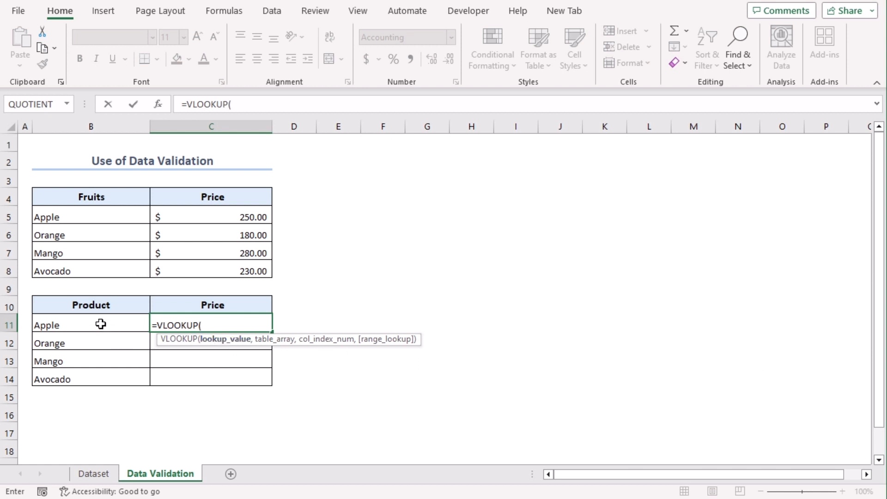
{"action": "left_click", "coordinate": [91, 325]}
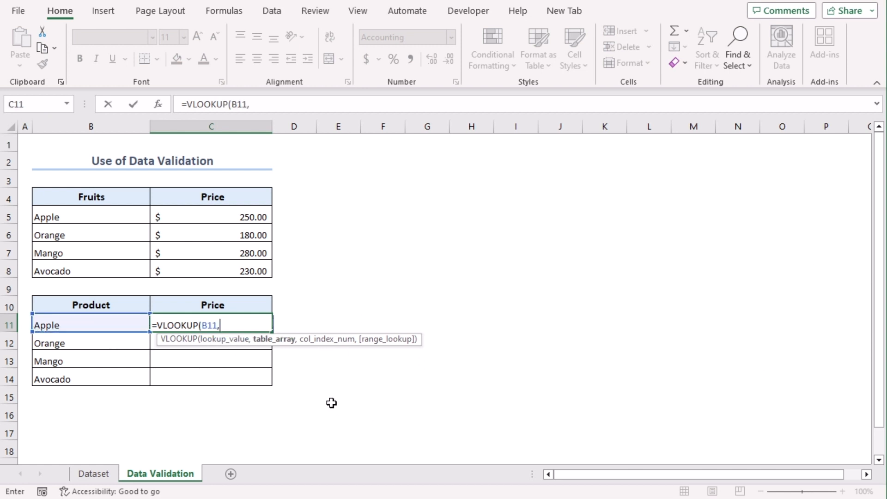
{"action": "mouse_move", "coordinate": [282, 347]}
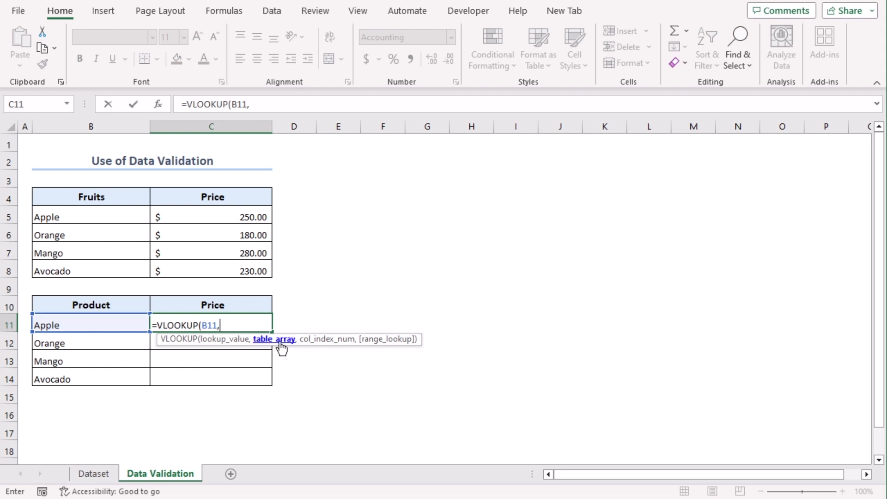
{"action": "mouse_move", "coordinate": [225, 349]}
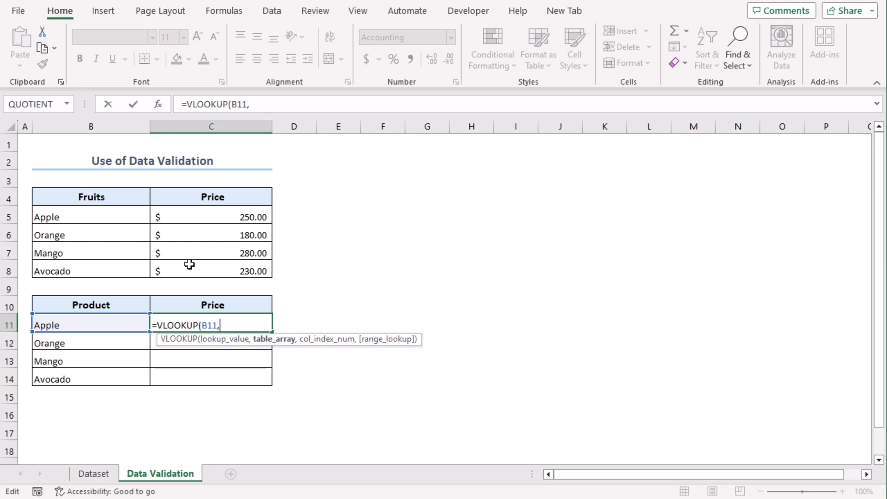
{"action": "type", "text": "fr"}
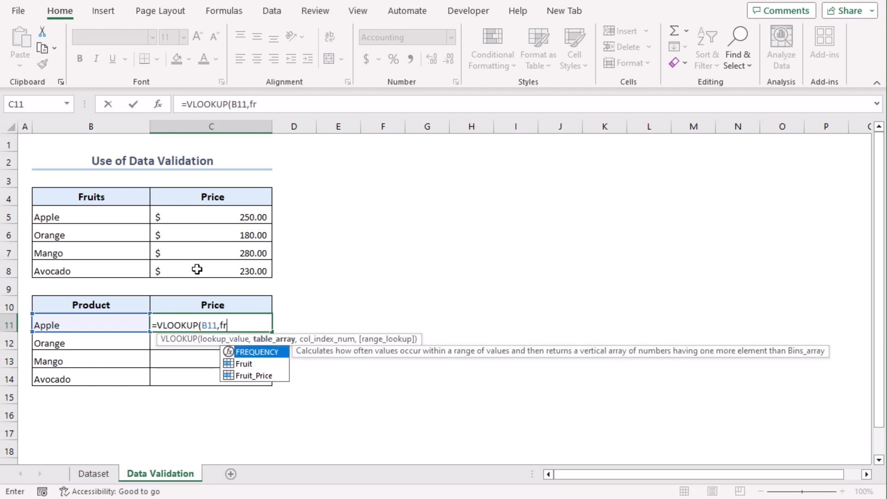
{"action": "key", "text": "Tab"}
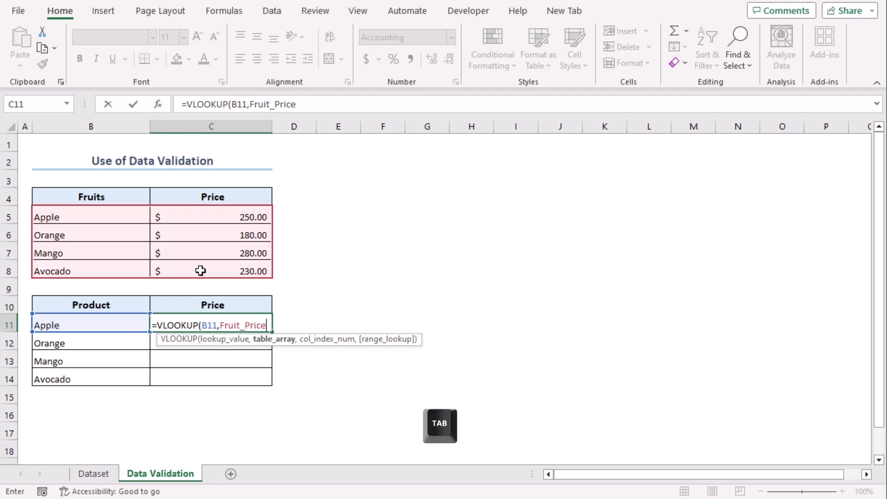
{"action": "type", "text": ","}
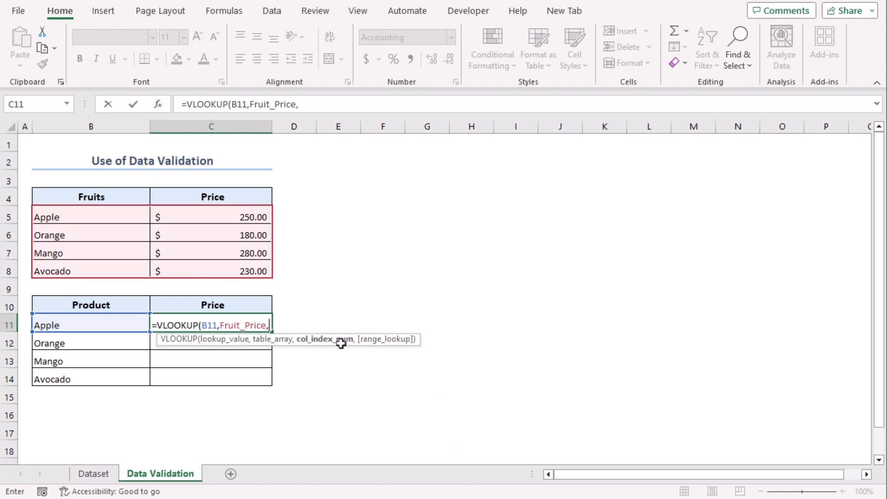
{"action": "mouse_move", "coordinate": [322, 346]}
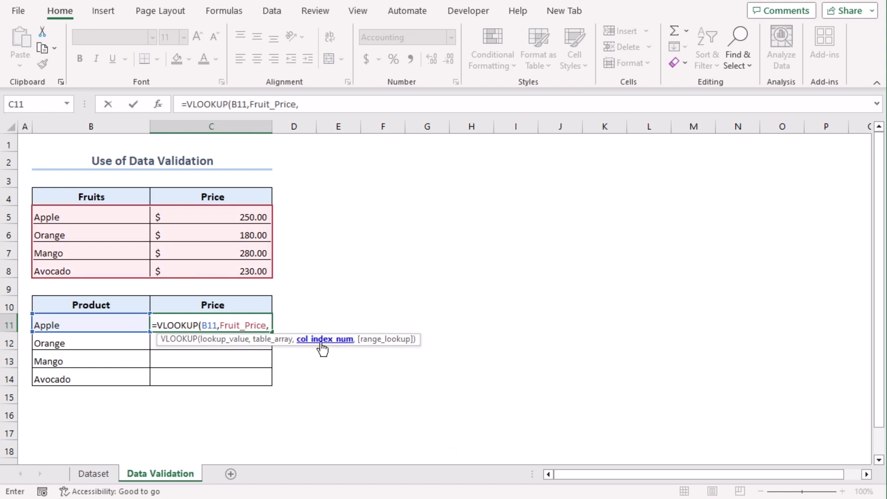
{"action": "mouse_move", "coordinate": [220, 363]}
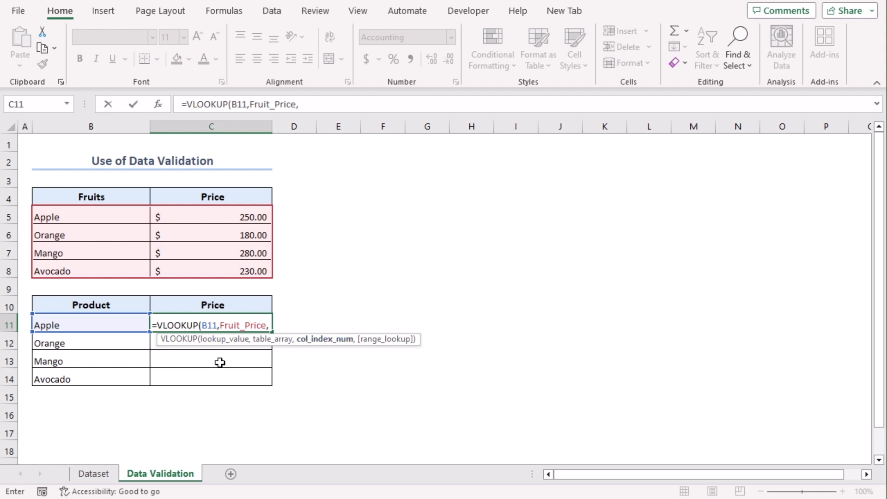
{"action": "mouse_move", "coordinate": [133, 227]}
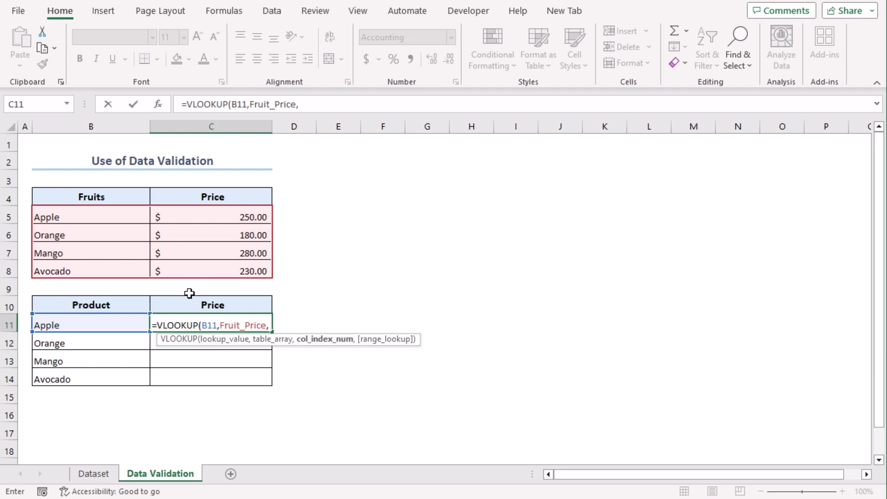
{"action": "mouse_move", "coordinate": [230, 350]}
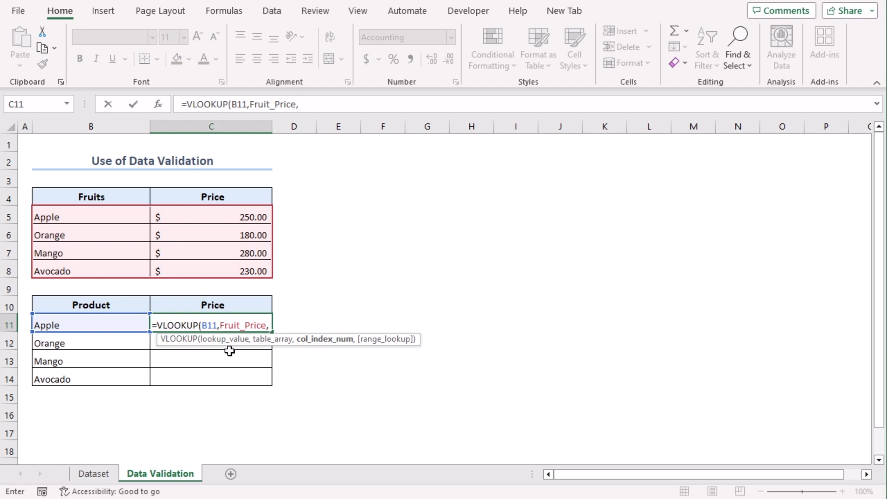
{"action": "mouse_move", "coordinate": [327, 366]}
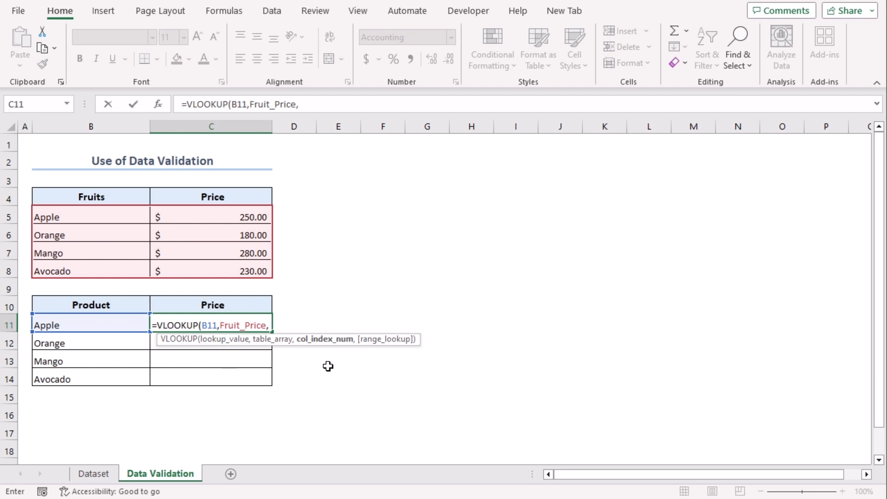
{"action": "type", "text": "2"}
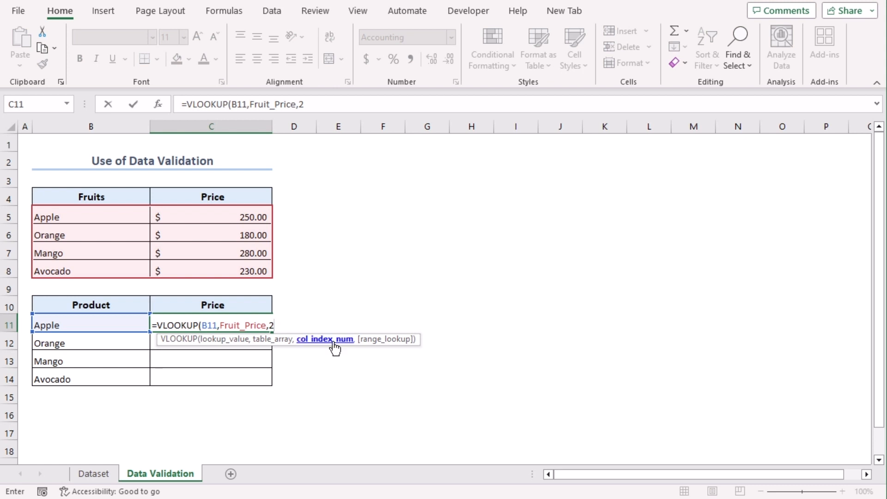
{"action": "type", "text": ",FALSE"}
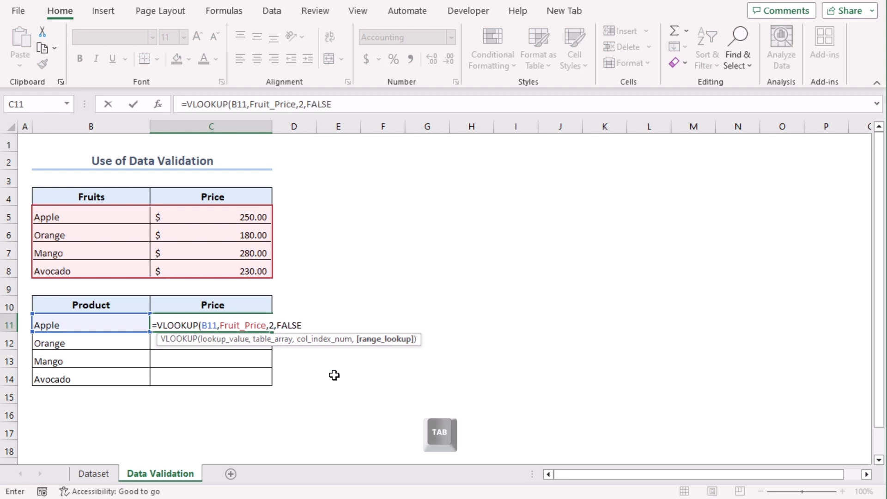
{"action": "type", "text": ")"}
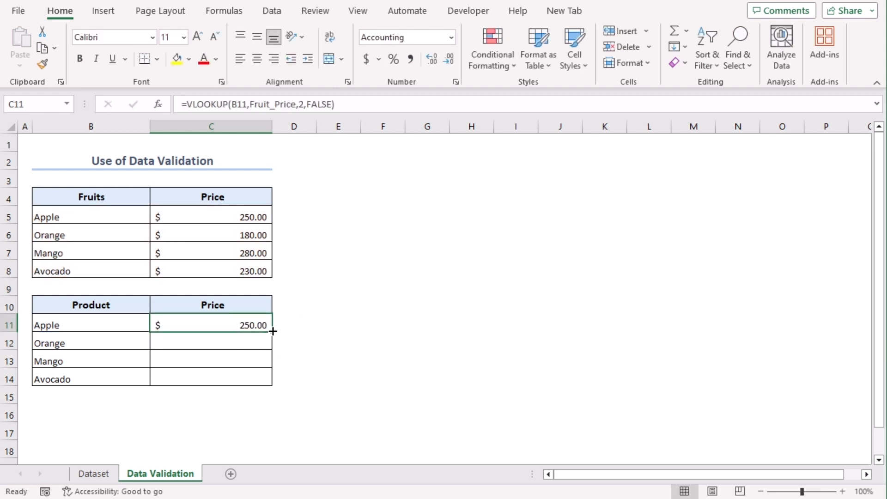
Step: Fill the VLOOKUP down to C14, giving 250.00, 180.00, 280.00 and 230.00
{"action": "double_click", "coordinate": [274, 332]}
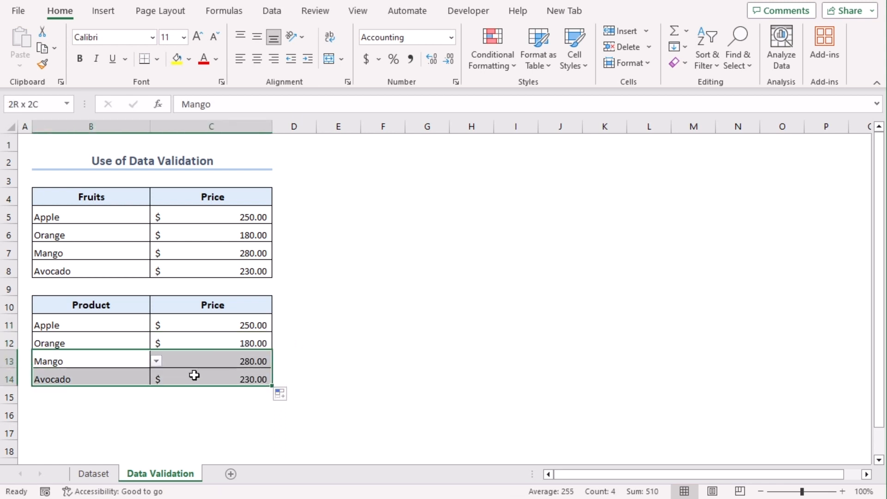
{"action": "left_click", "coordinate": [90, 361]}
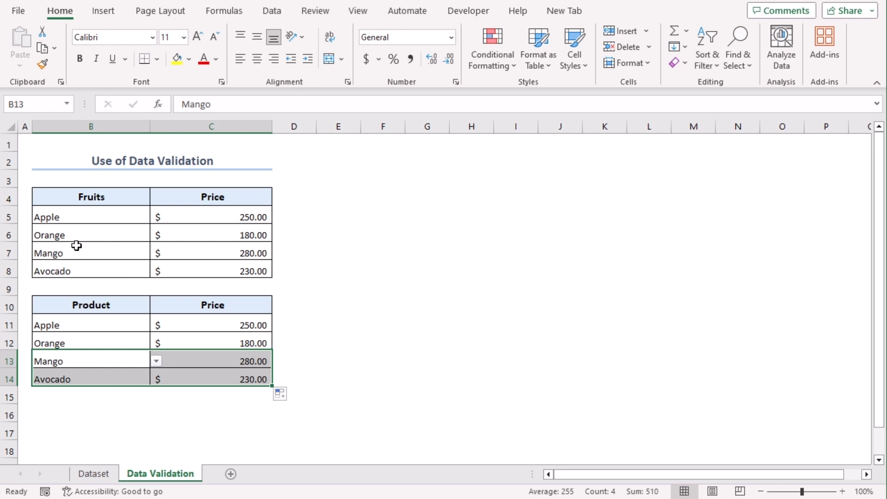
{"action": "left_click", "coordinate": [383, 394]}
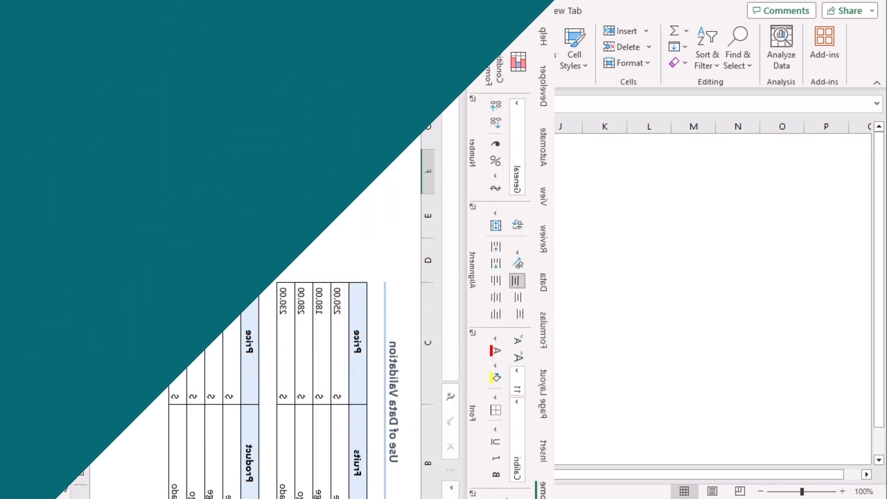
Step: On the Table sheet, select the fruit price list B4:C9 including the $940.00 Total row
{"action": "left_click", "coordinate": [222, 473]}
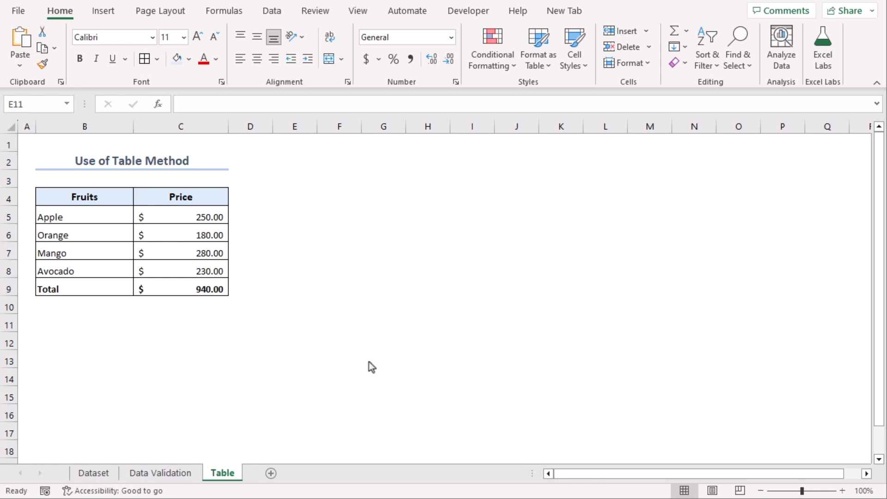
{"action": "left_click", "coordinate": [294, 323]}
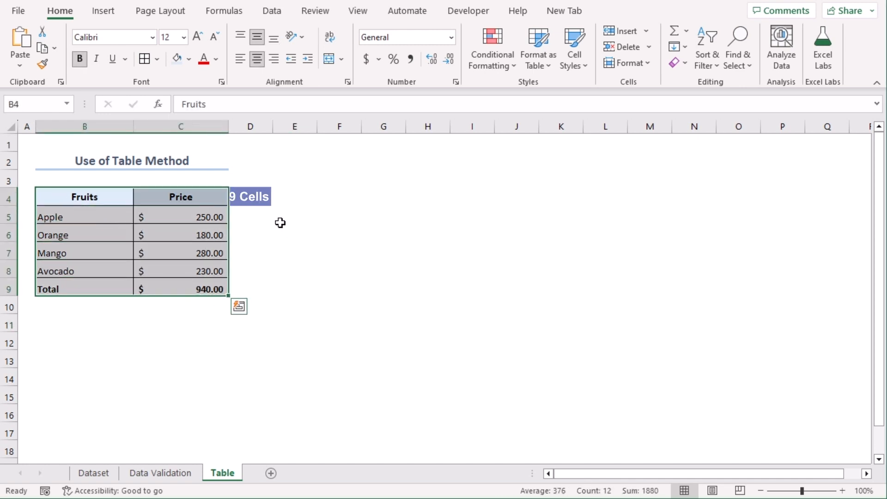
{"action": "left_click", "coordinate": [103, 10]}
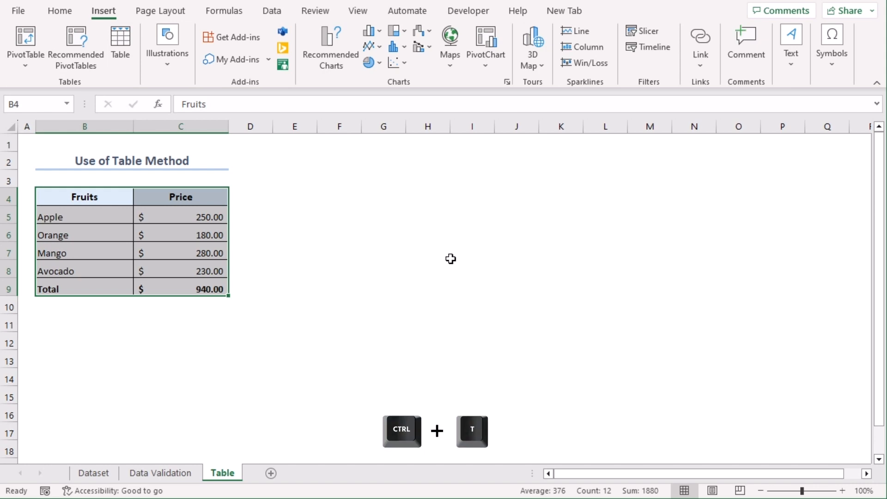
Step: Convert the price list into an Excel table with headers via Ctrl+T
{"action": "key", "text": "ctrl+t"}
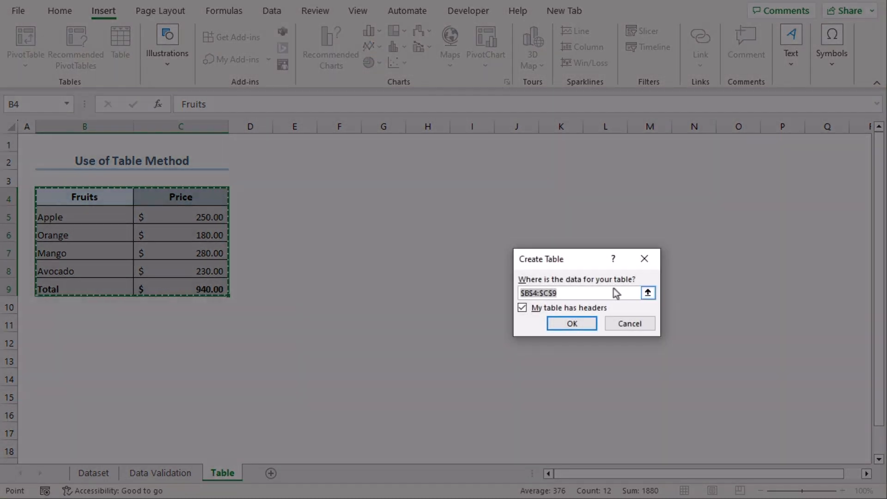
{"action": "mouse_move", "coordinate": [588, 297]}
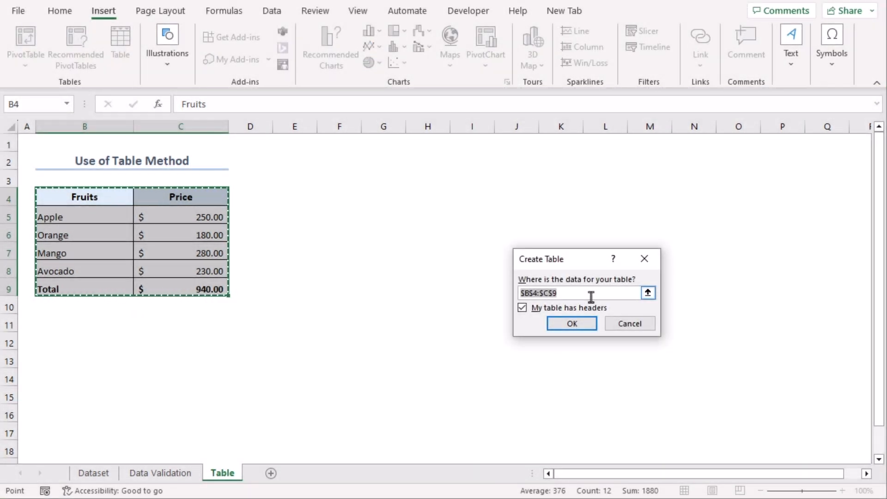
{"action": "left_click", "coordinate": [522, 307]}
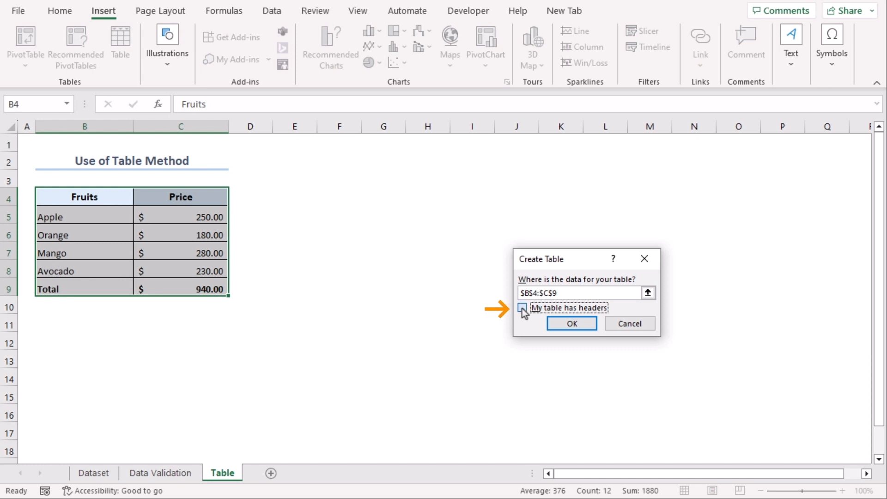
{"action": "left_click", "coordinate": [522, 307]}
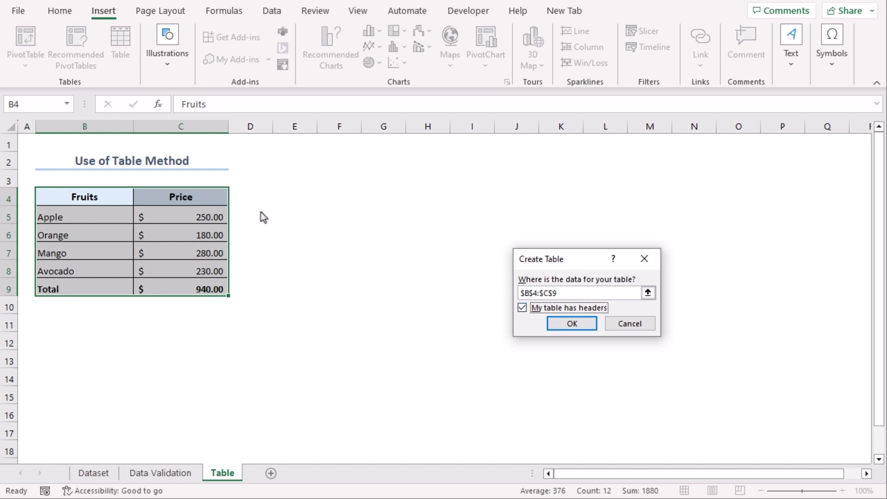
{"action": "mouse_move", "coordinate": [526, 328]}
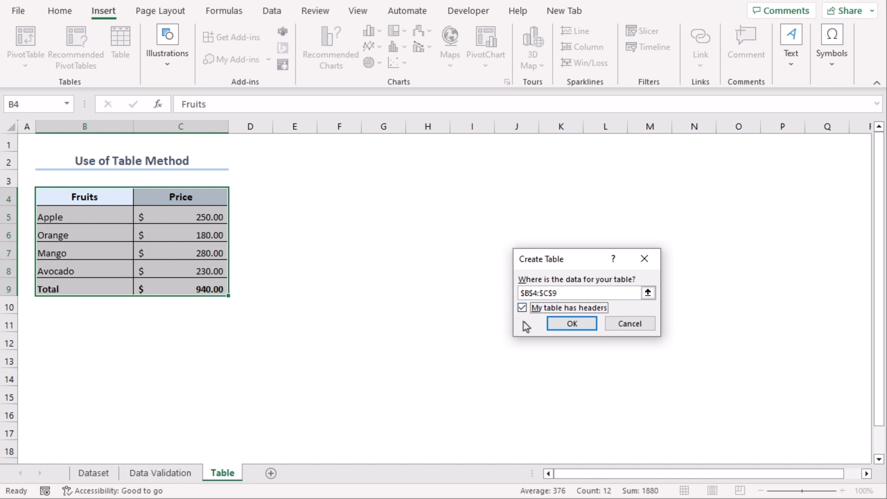
{"action": "left_click", "coordinate": [571, 324]}
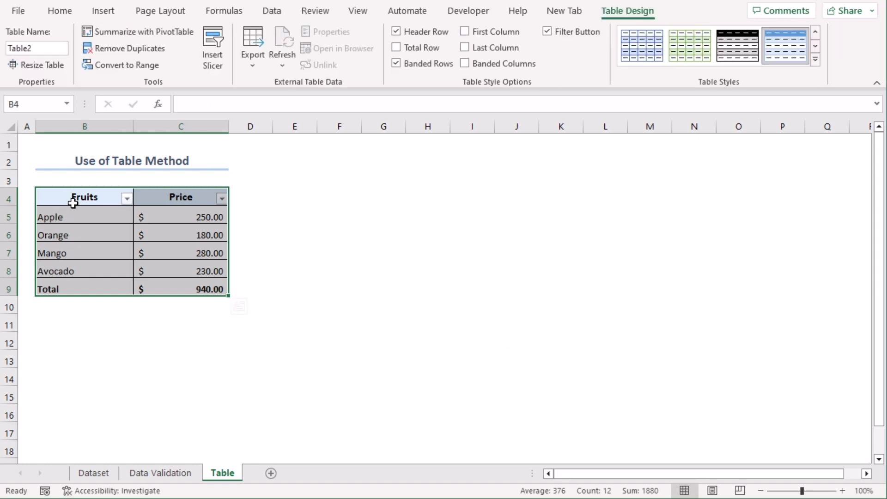
{"action": "mouse_move", "coordinate": [334, 321]}
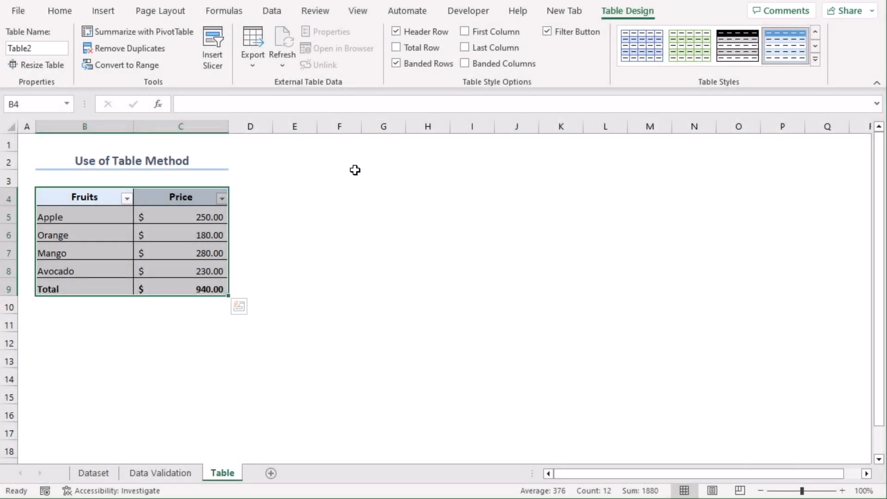
{"action": "left_click", "coordinate": [340, 268]}
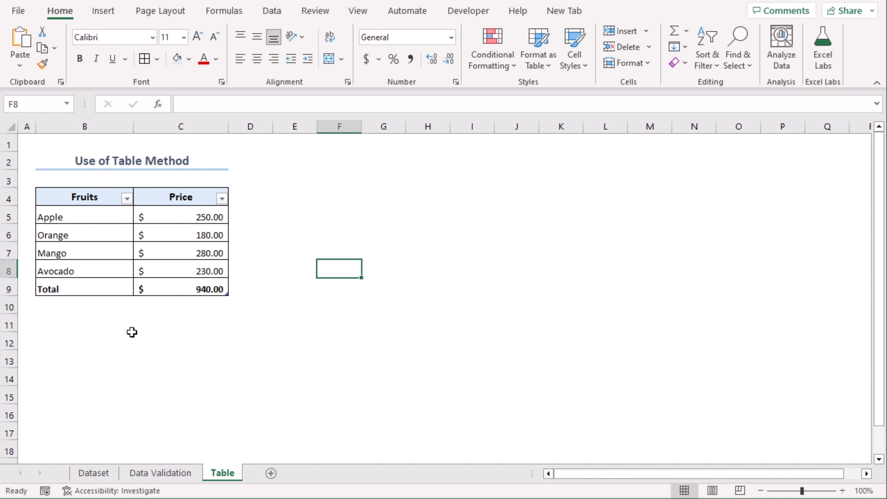
Step: Insert a Cherry row priced 200.00 above Avocado, raising the Total to $1,140.00
{"action": "right_click", "coordinate": [9, 271]}
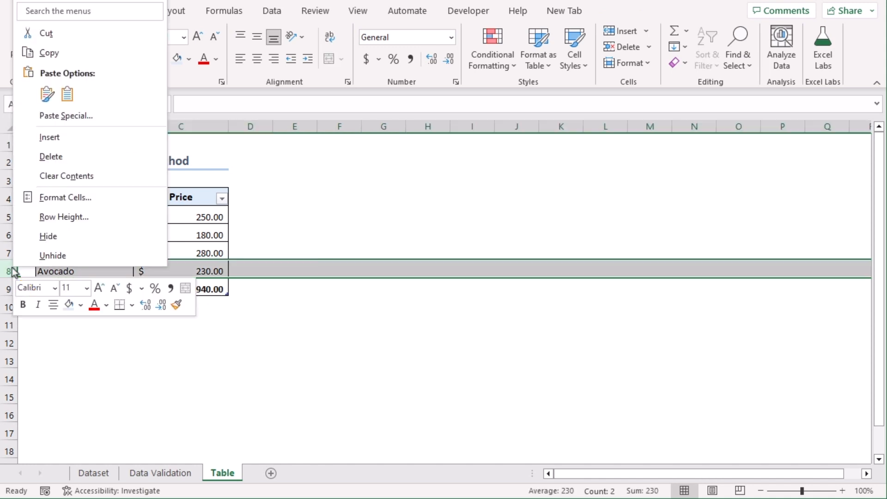
{"action": "mouse_move", "coordinate": [117, 138]}
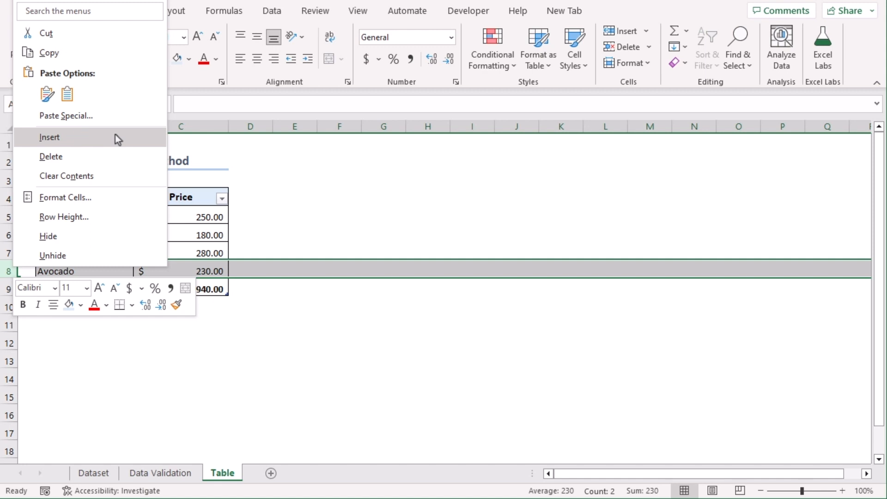
{"action": "left_click", "coordinate": [49, 137]}
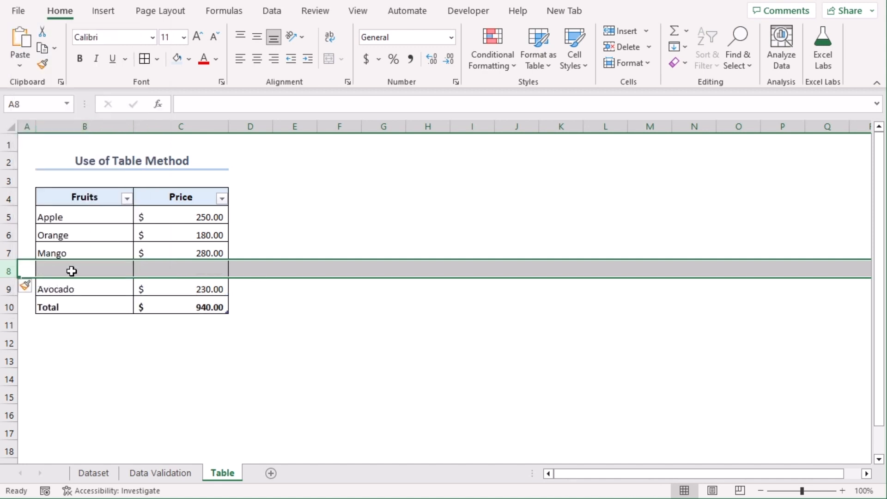
{"action": "type", "text": "Ch"}
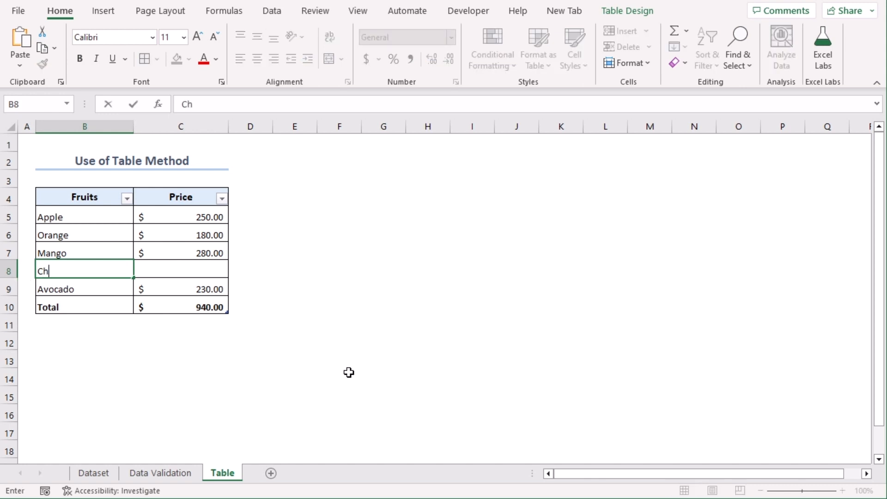
{"action": "key", "text": "Tab"}
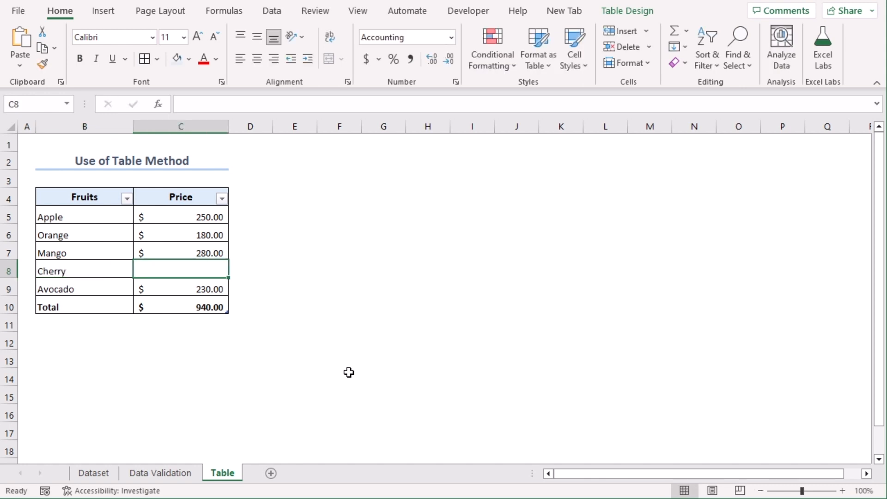
{"action": "type", "text": "200"}
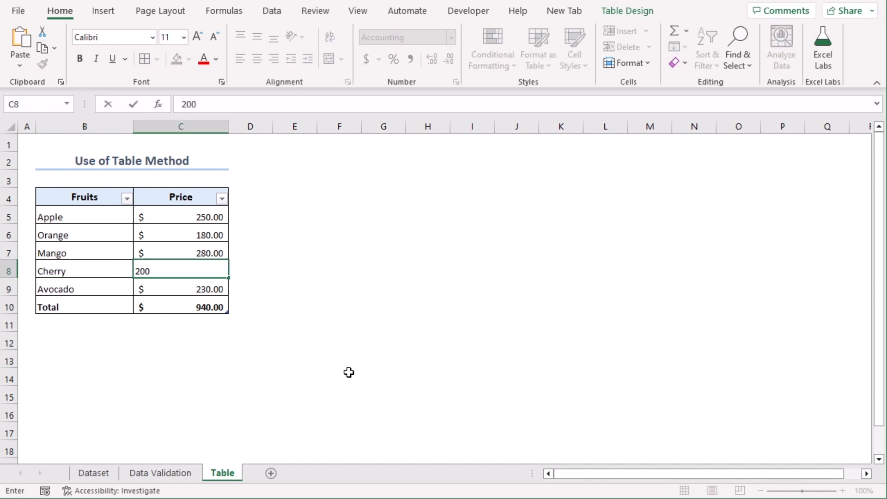
{"action": "key", "text": "Return"}
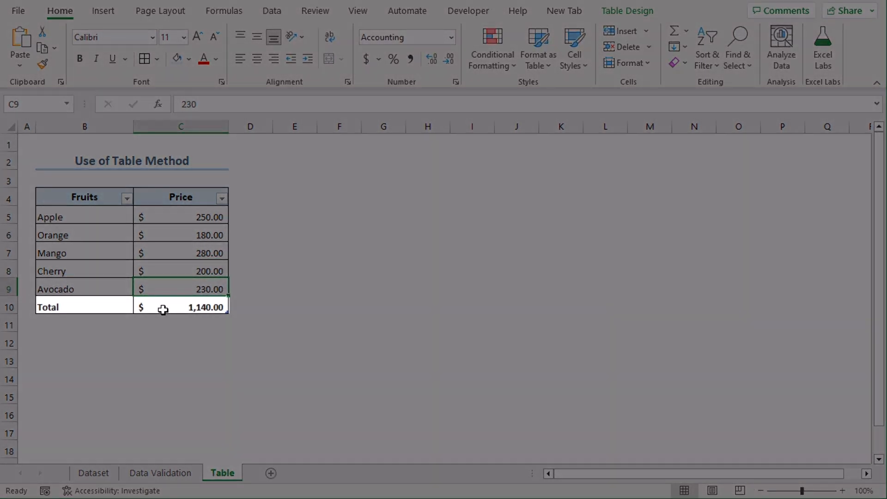
{"action": "left_click", "coordinate": [180, 341]}
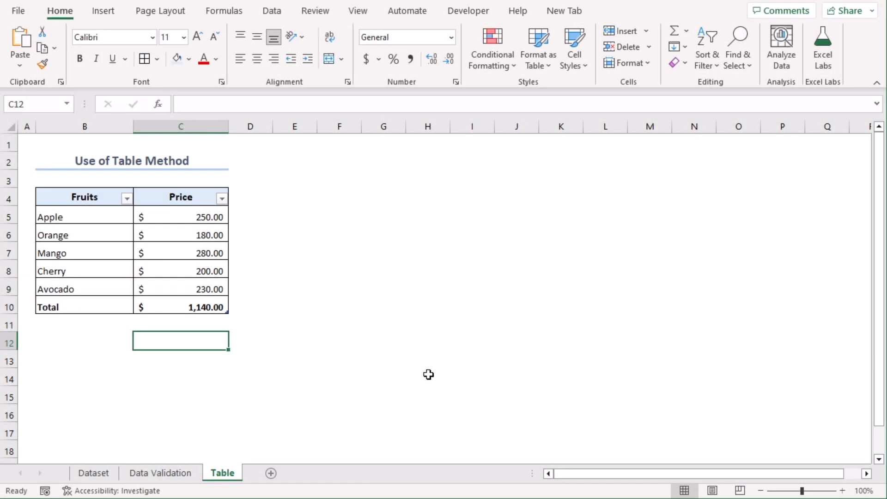